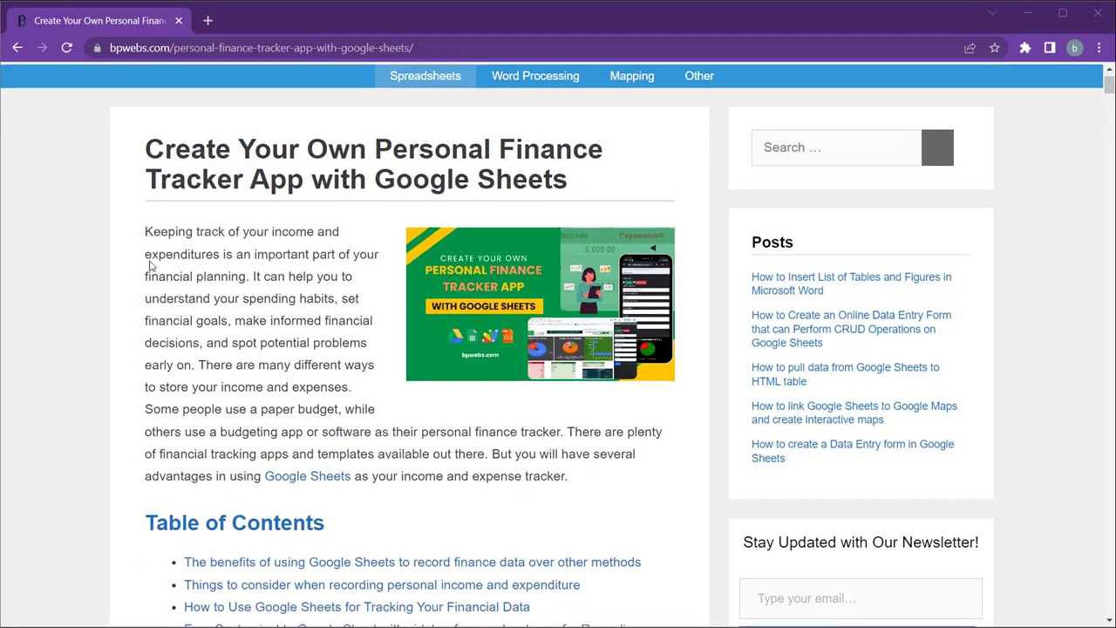
# - Scroll to Step 01 of the bpwebs.com post and follow the Google Sheets copy link
pyautogui.scroll(-3)
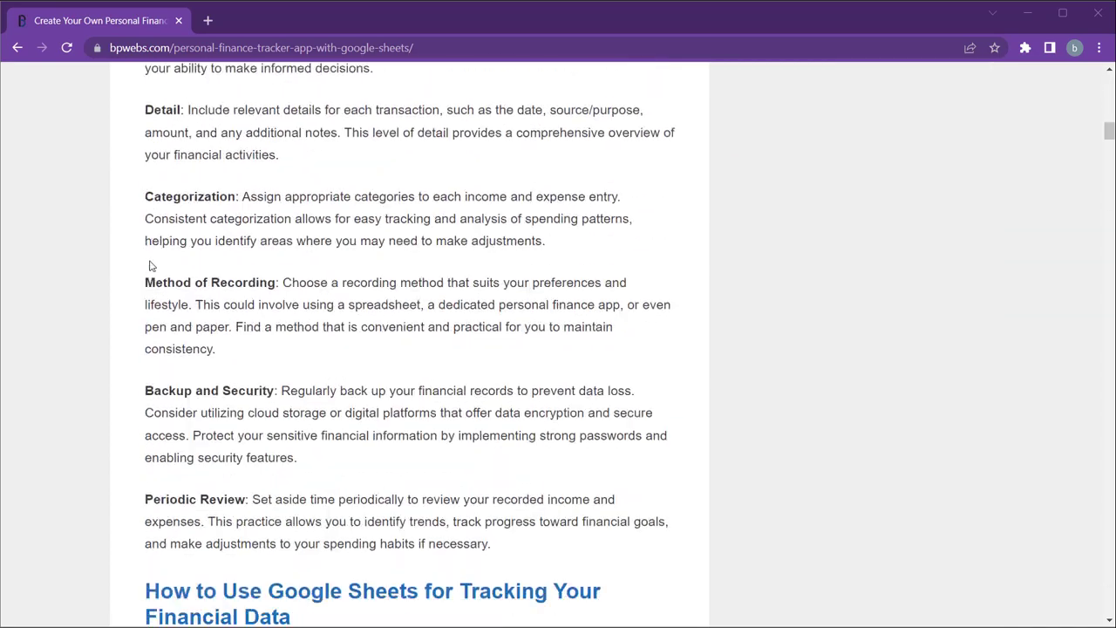
pyautogui.scroll(-3)
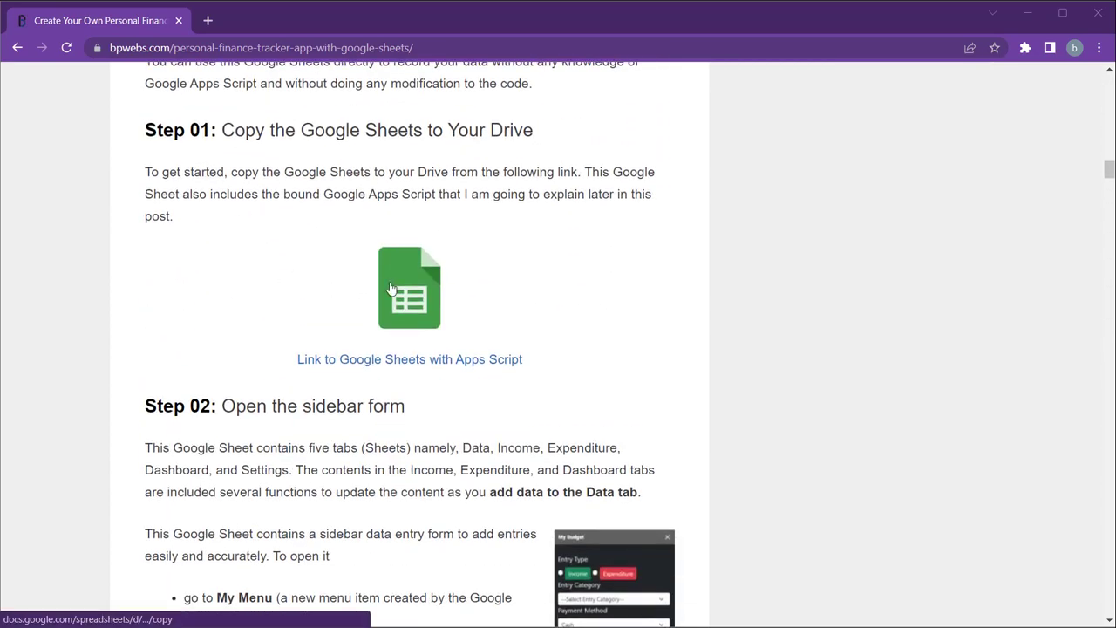
pyautogui.click(408, 288)
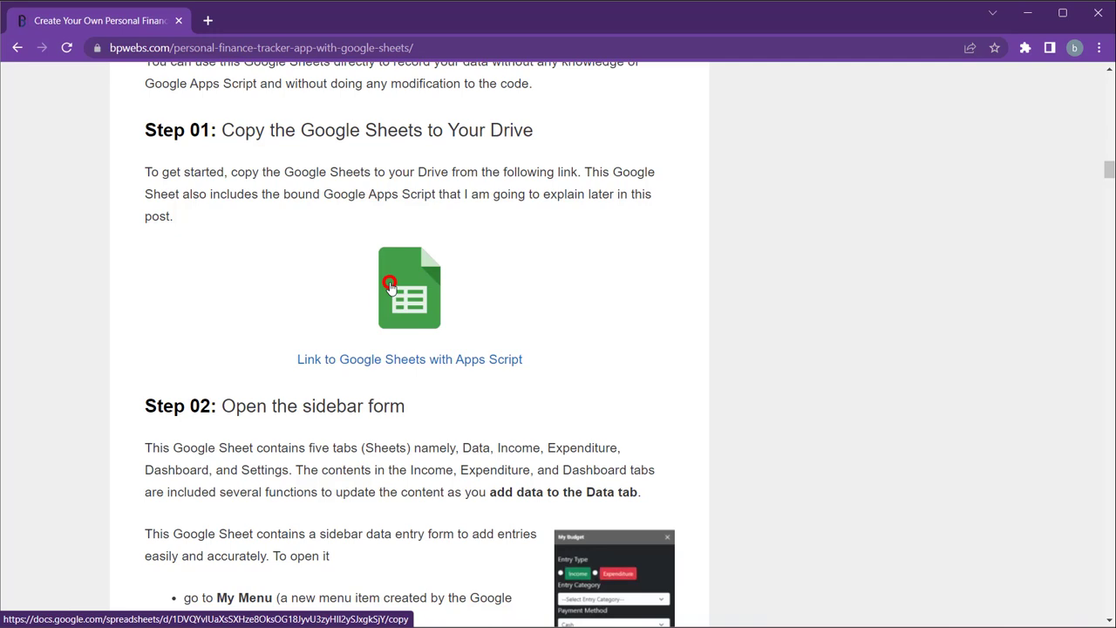
# - Choose Make a copy on the Copy document page and let the tracker copy open
pyautogui.click(409, 287)
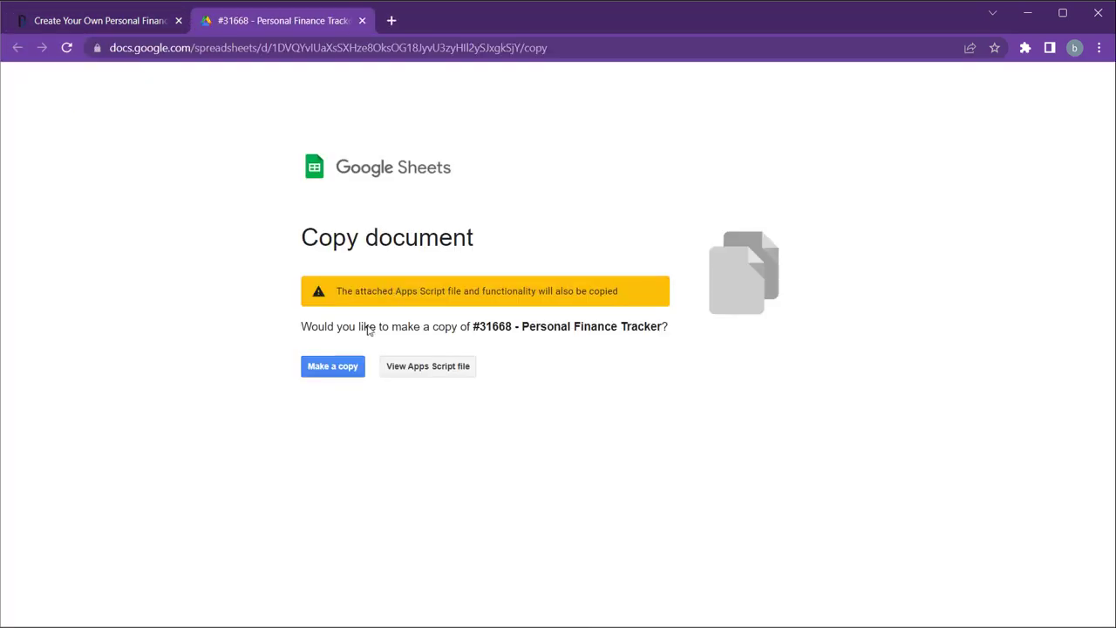
pyautogui.click(332, 366)
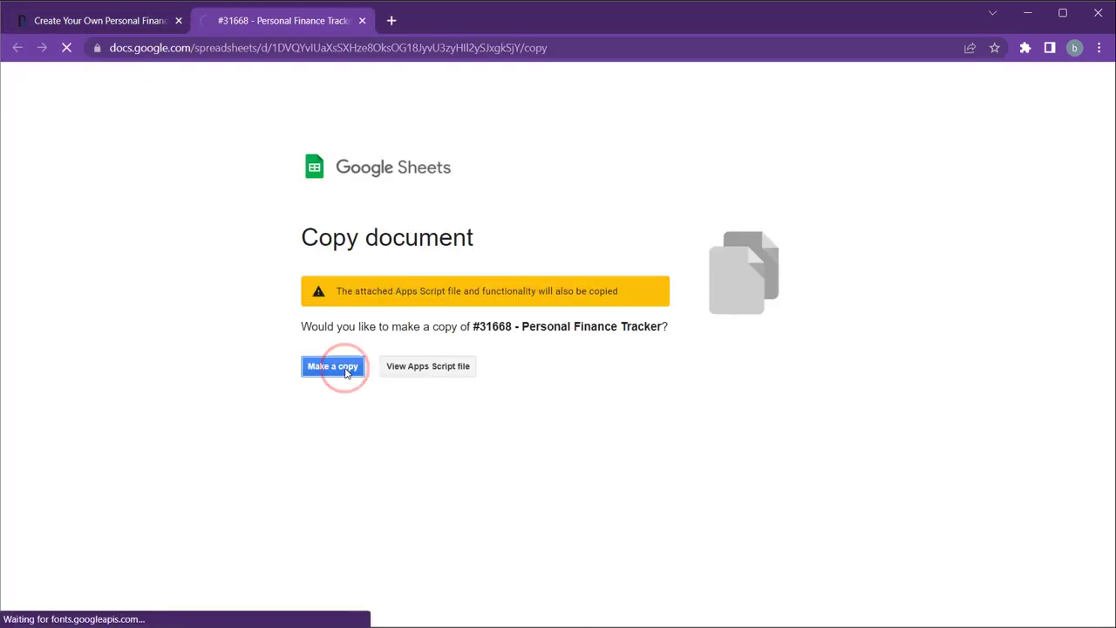
pyautogui.click(333, 365)
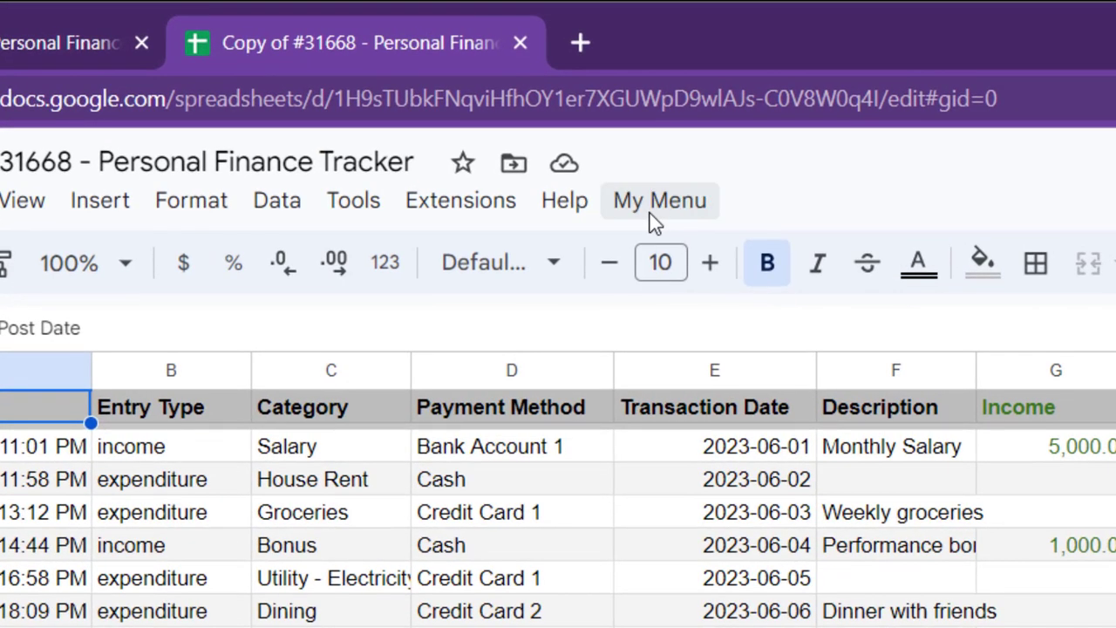
# - Launch My Menu > Sidebar Form and authorize via Advanced > Go to Budget Template (unsafe), Allow
pyautogui.click(659, 199)
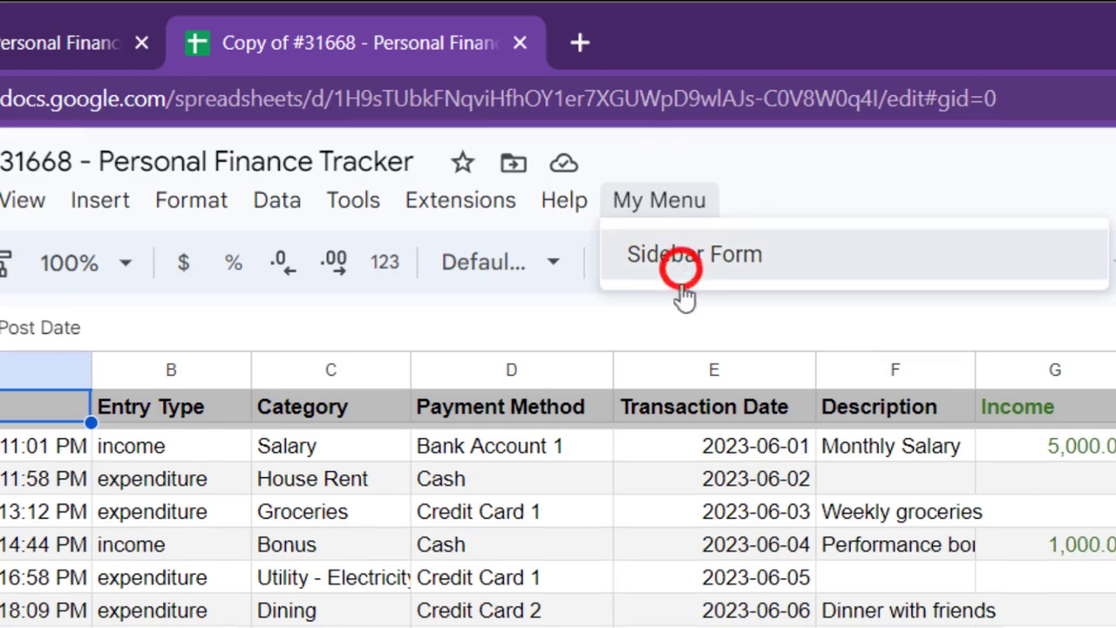
pyautogui.click(695, 254)
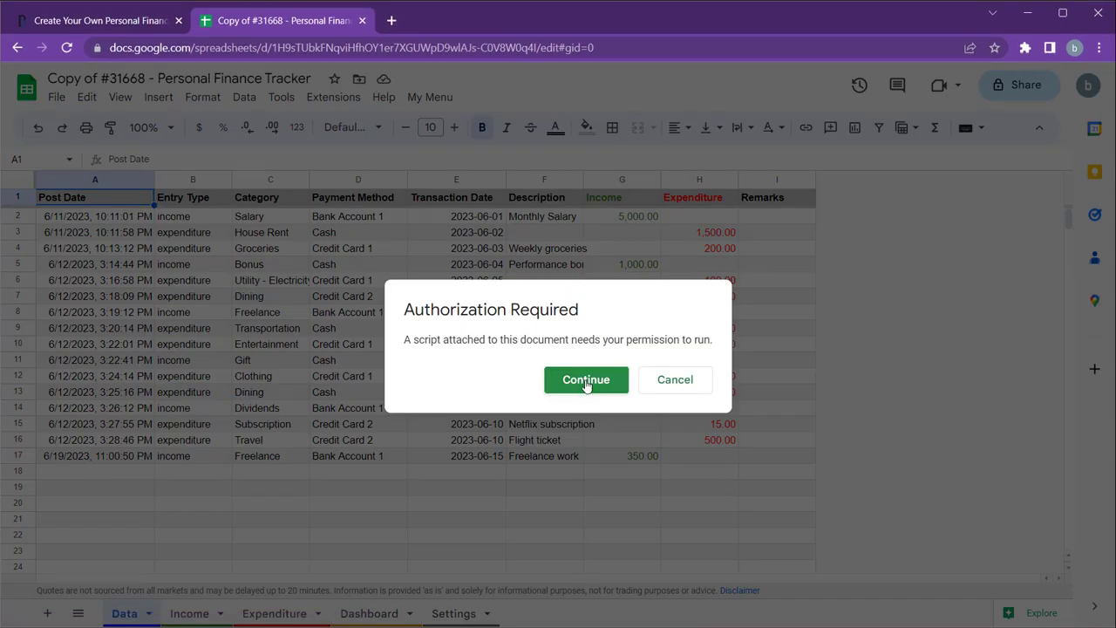
pyautogui.click(586, 380)
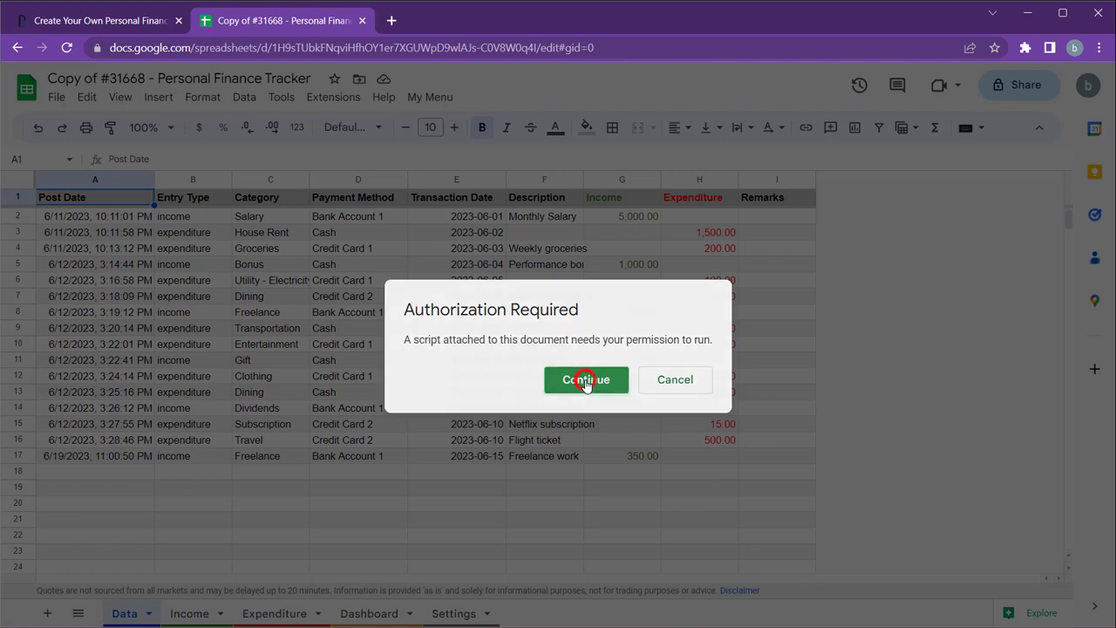
pyautogui.click(586, 380)
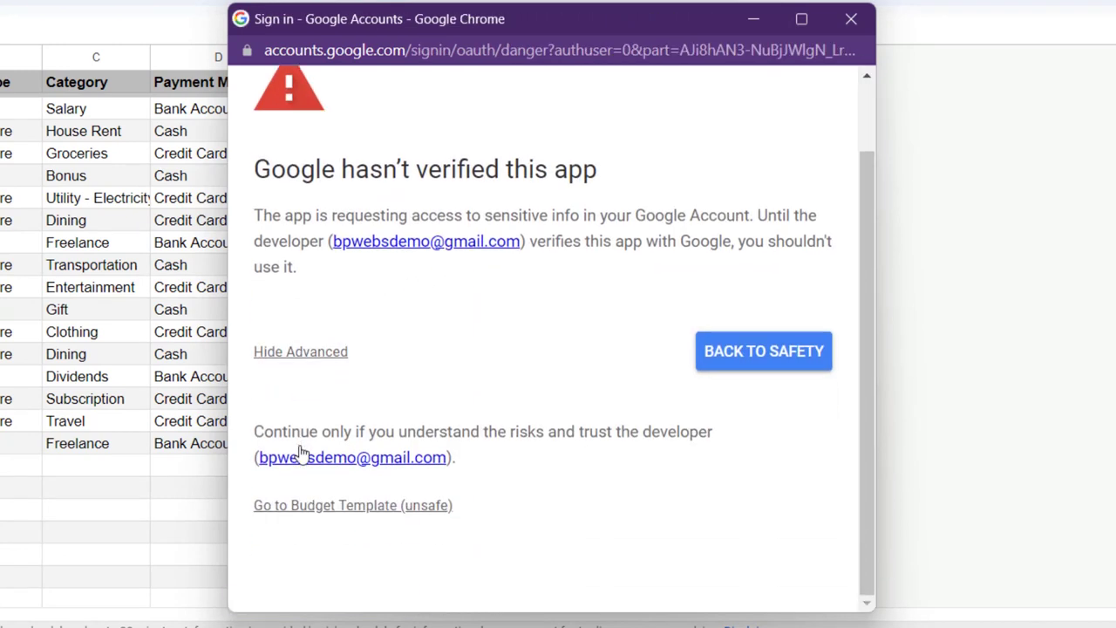
pyautogui.click(353, 505)
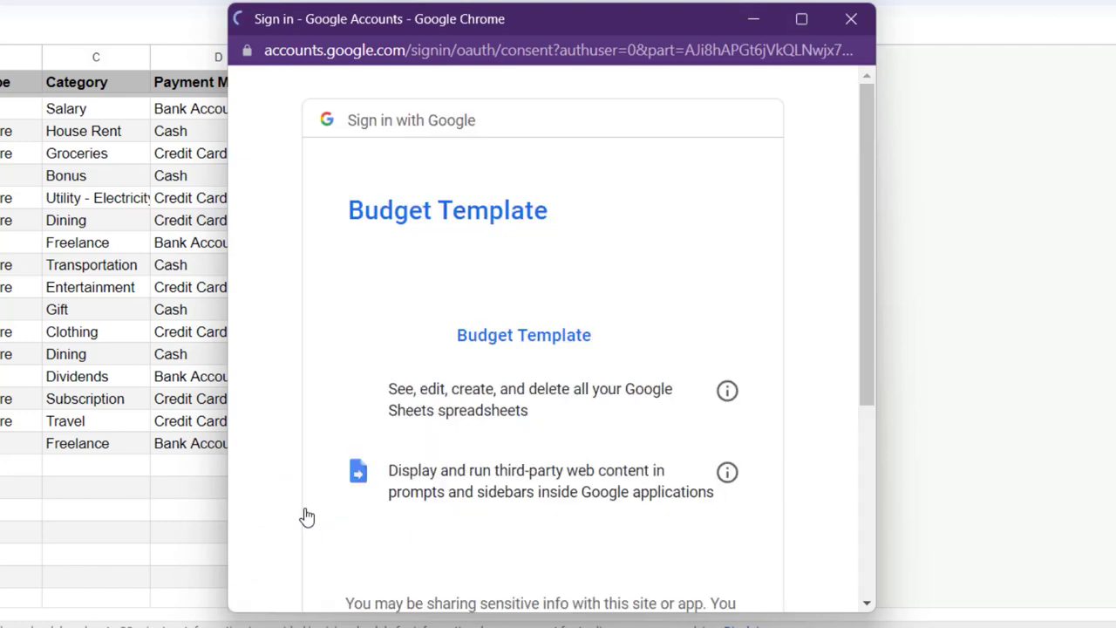
pyautogui.scroll(-3)
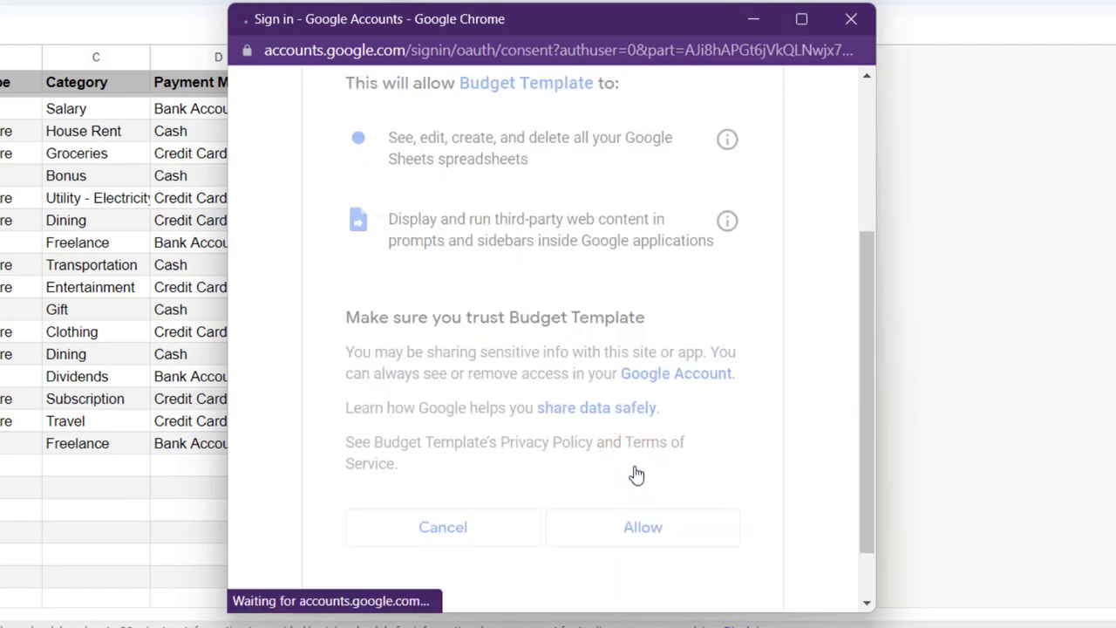
pyautogui.click(642, 527)
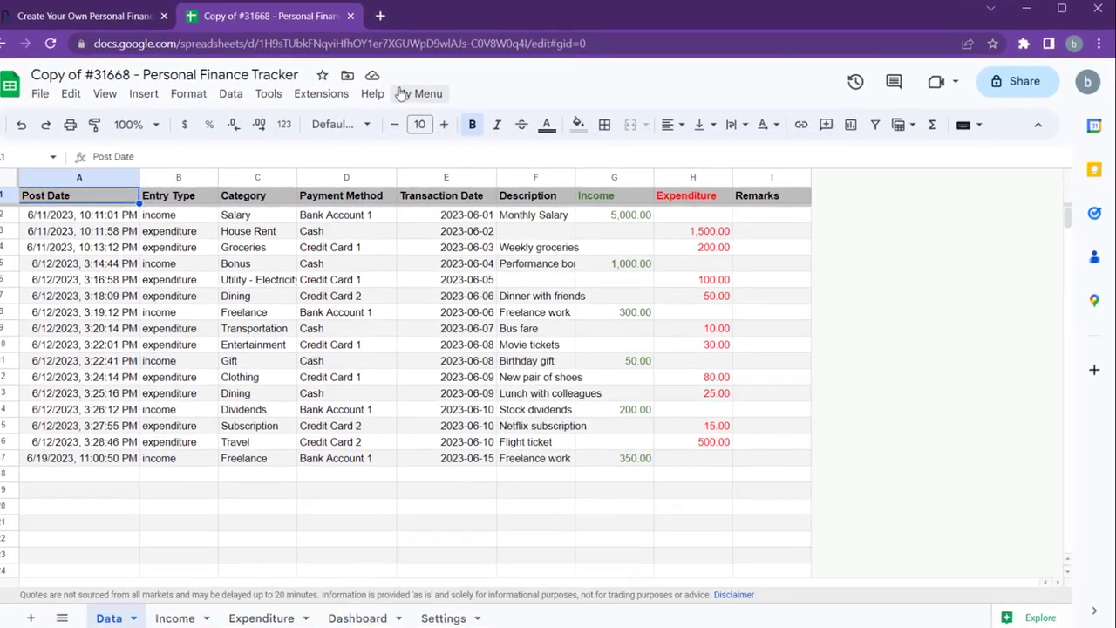
# - Open My Menu > Sidebar Form and set the entry type to Expenditure
pyautogui.click(419, 94)
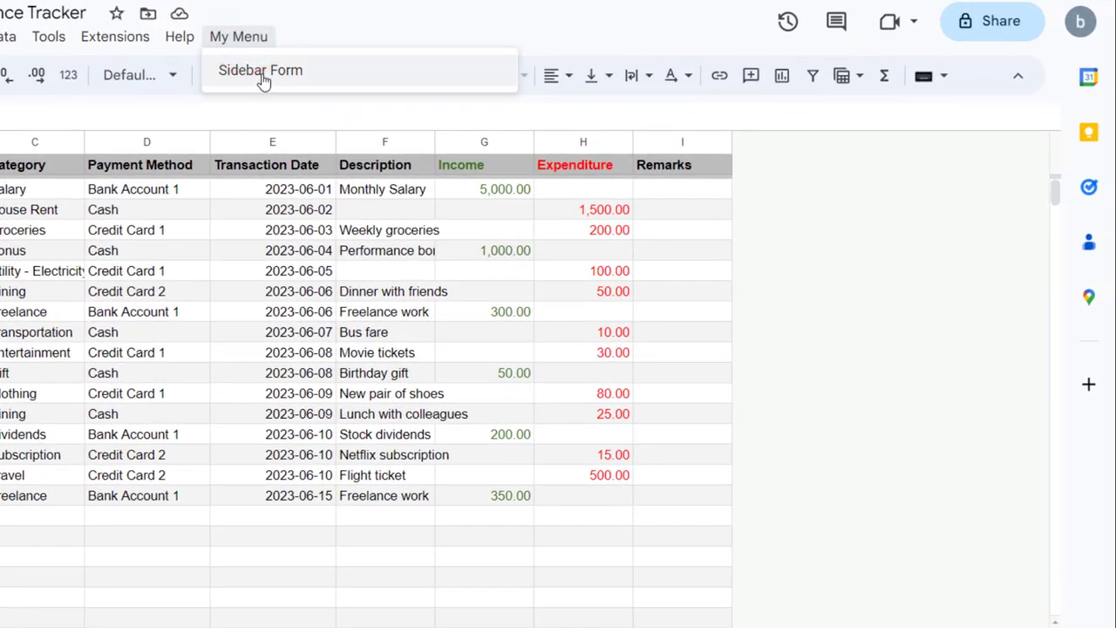
pyautogui.click(260, 70)
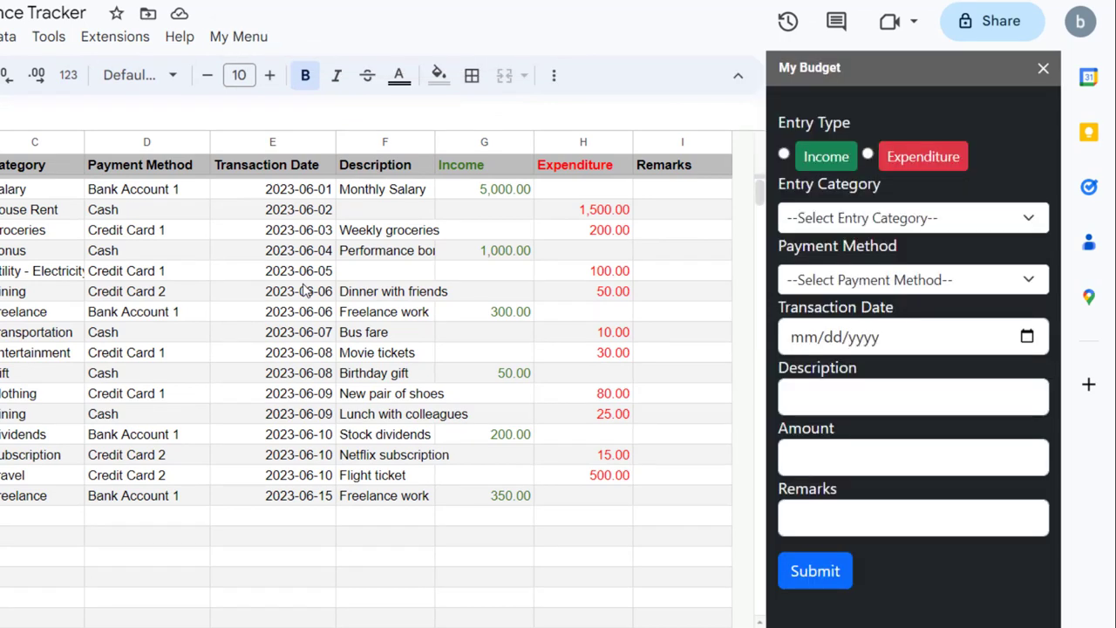
pyautogui.click(913, 279)
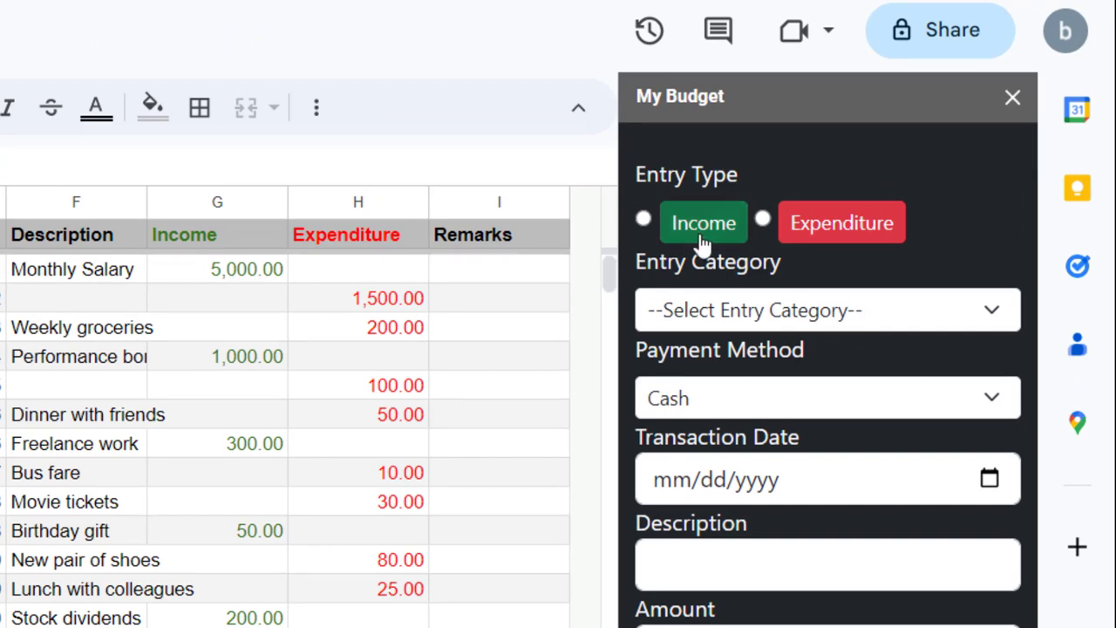
pyautogui.moveTo(719, 240)
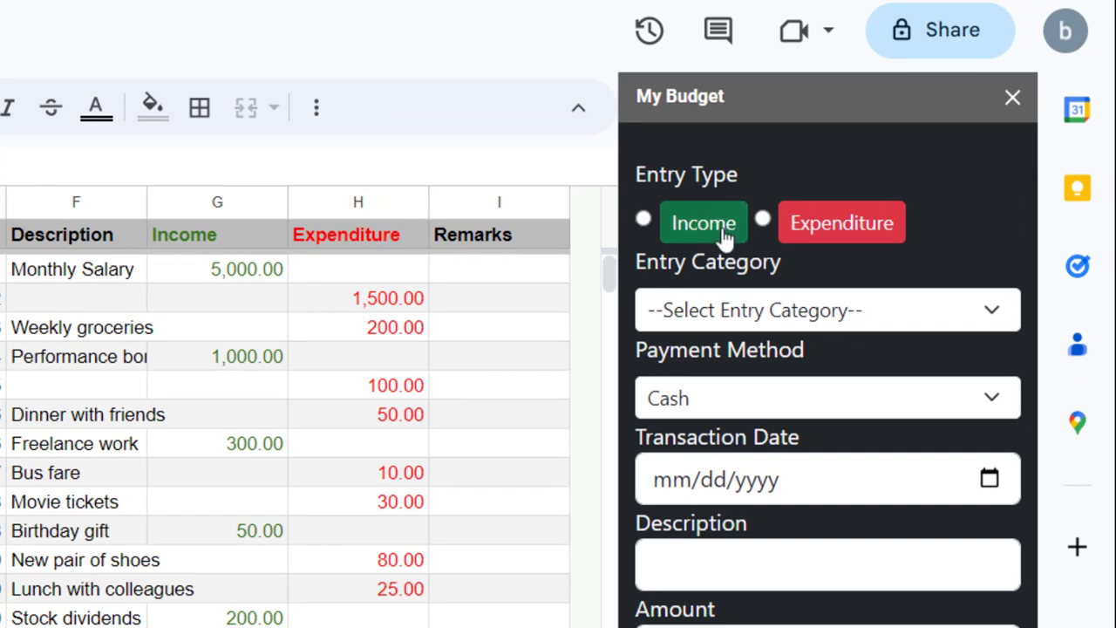
pyautogui.click(643, 219)
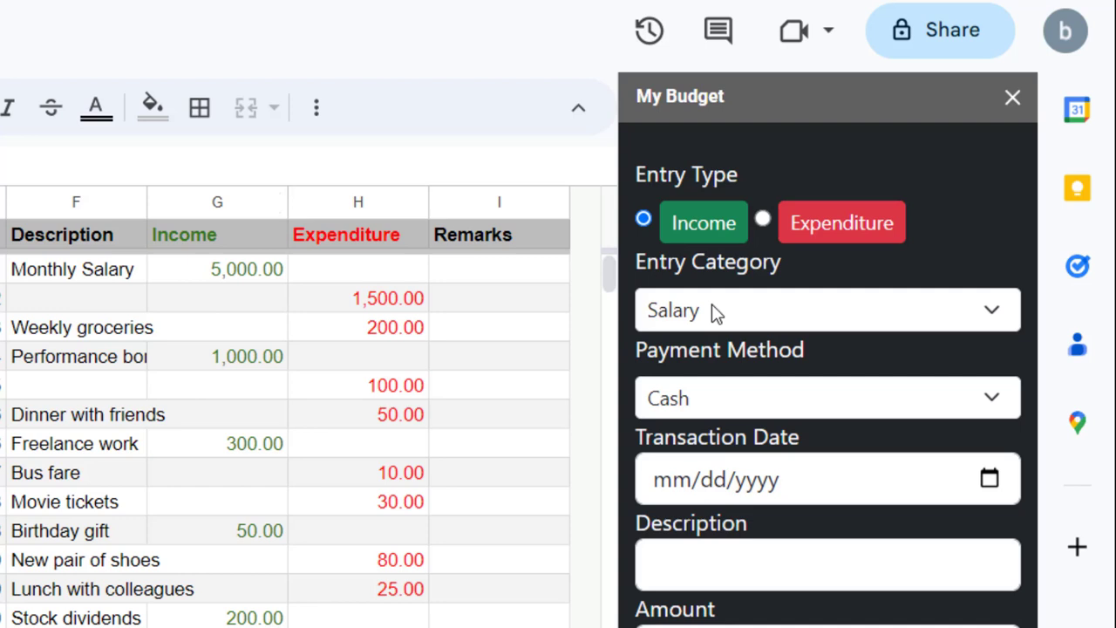
pyautogui.click(827, 310)
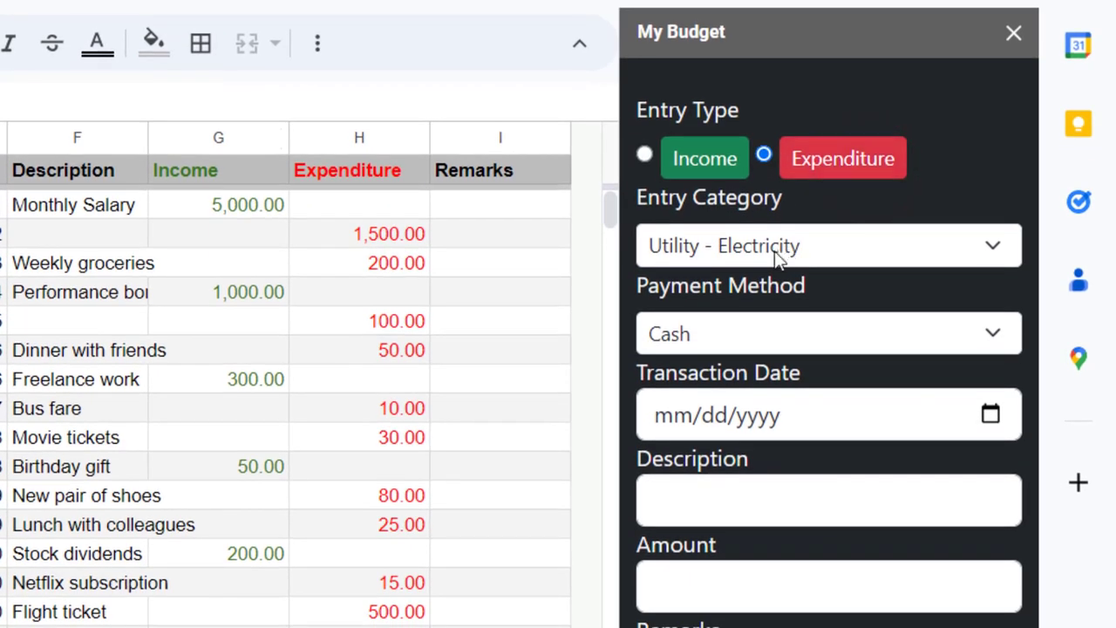
# - Fill in Transportation, Credit Card 2, Metro and amount 20, then submit
pyautogui.click(826, 245)
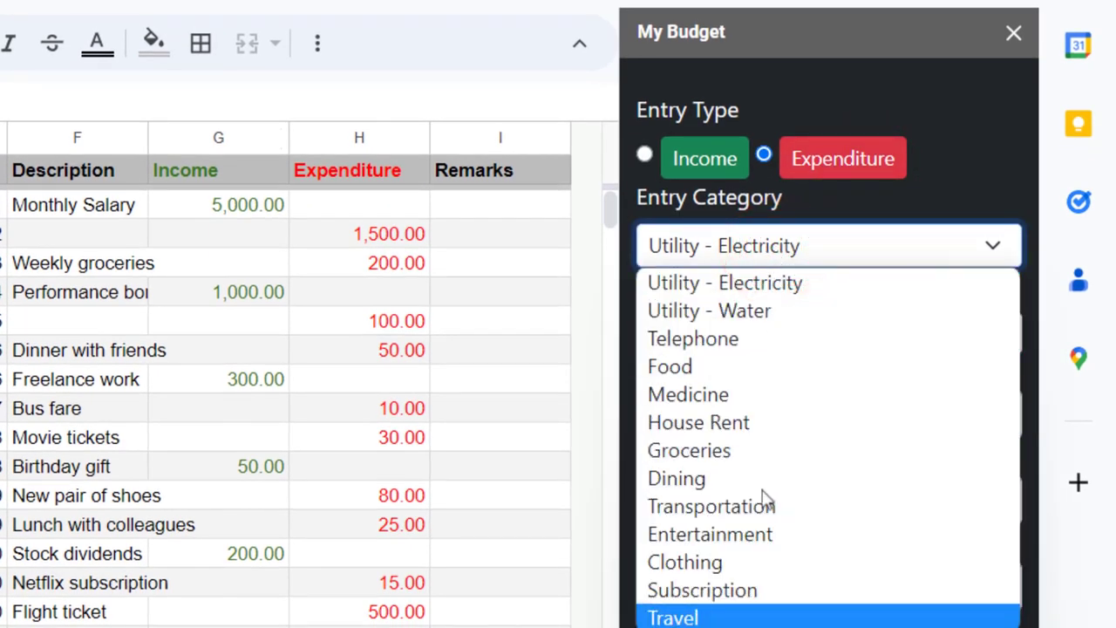
pyautogui.click(709, 506)
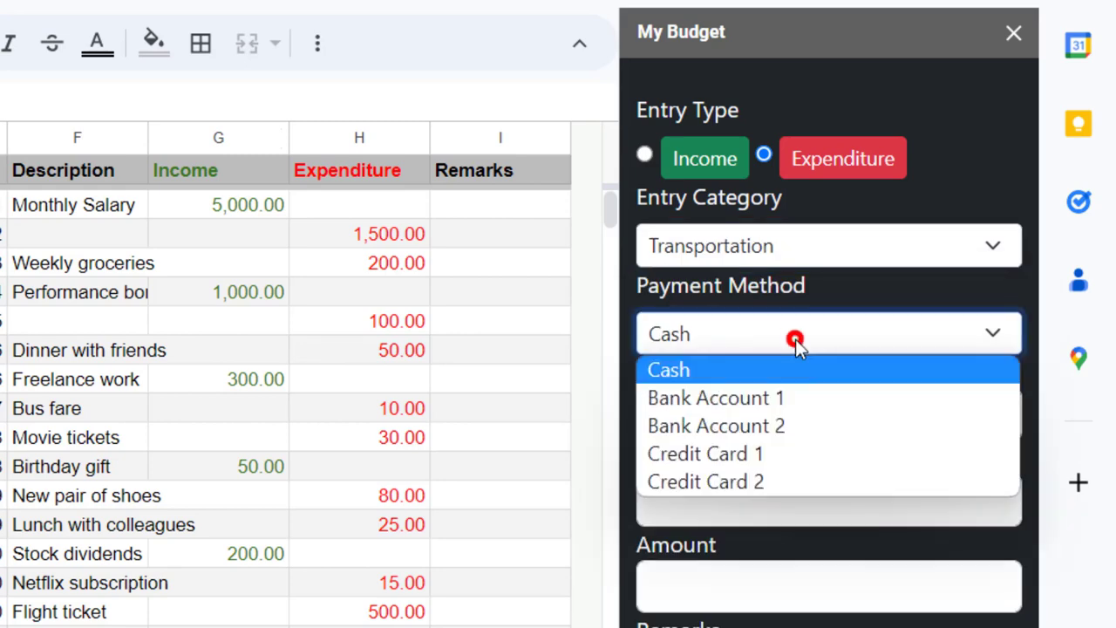
pyautogui.click(704, 481)
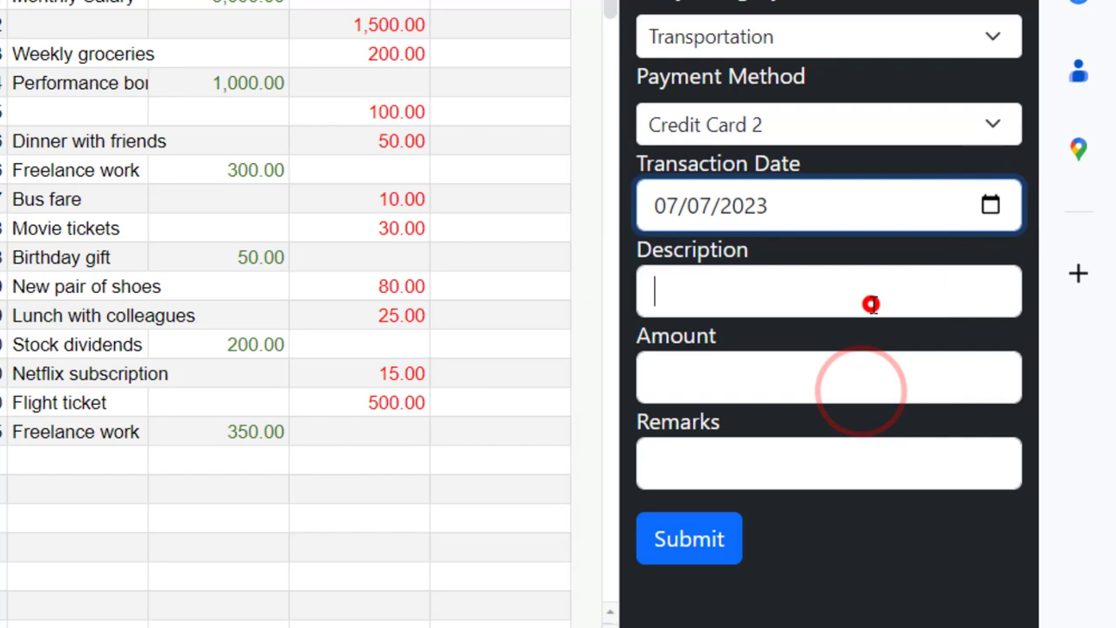
pyautogui.write('Metro')
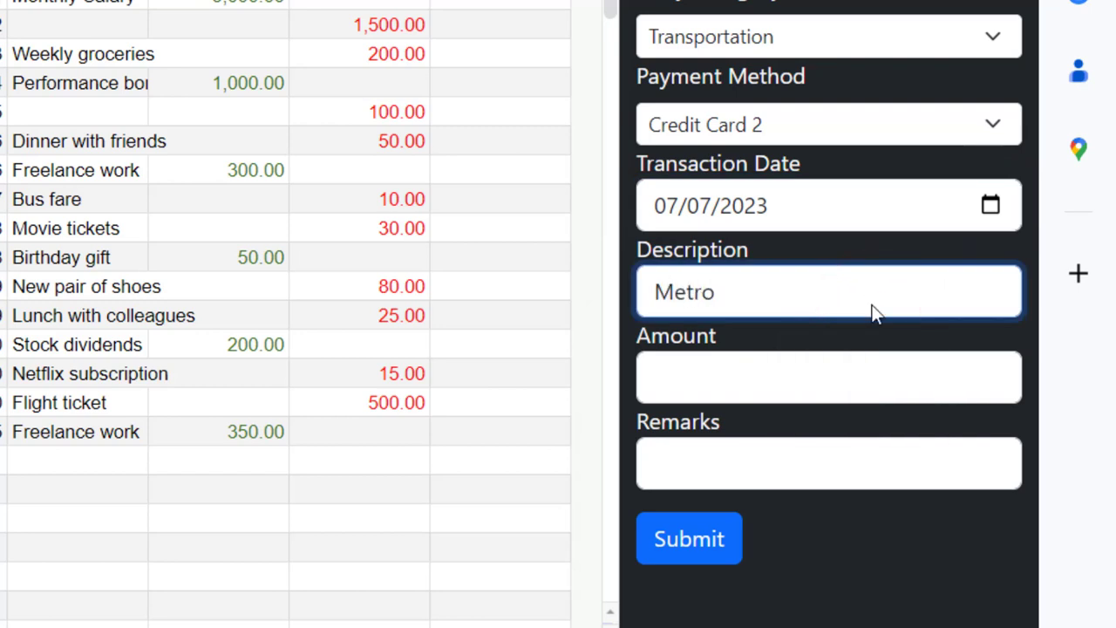
pyautogui.click(828, 377)
pyautogui.write('Wor')
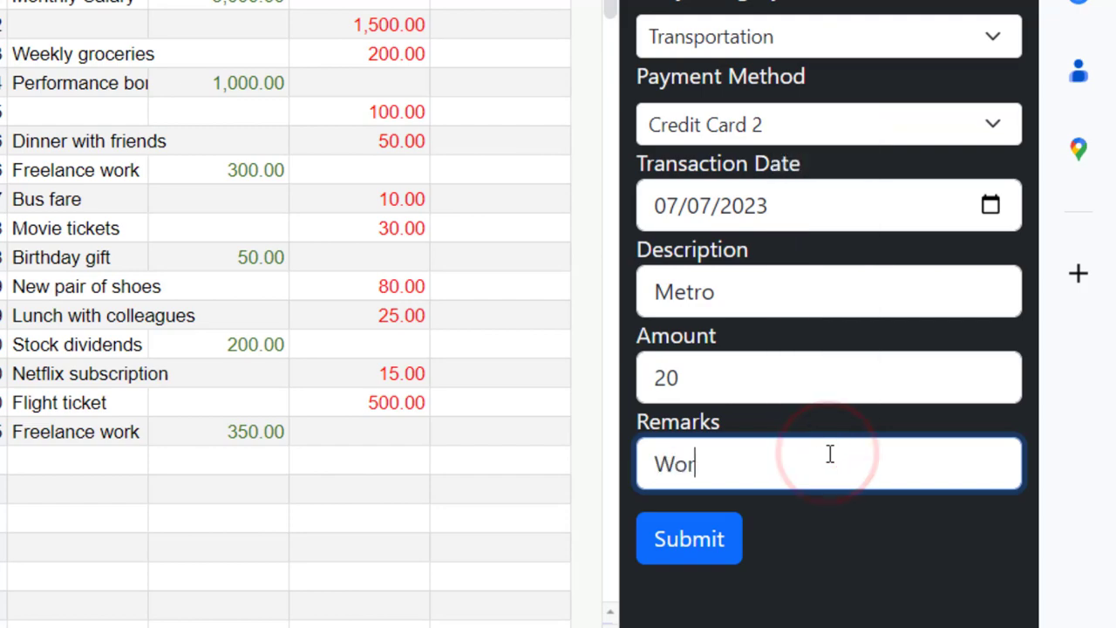
pyautogui.click(689, 538)
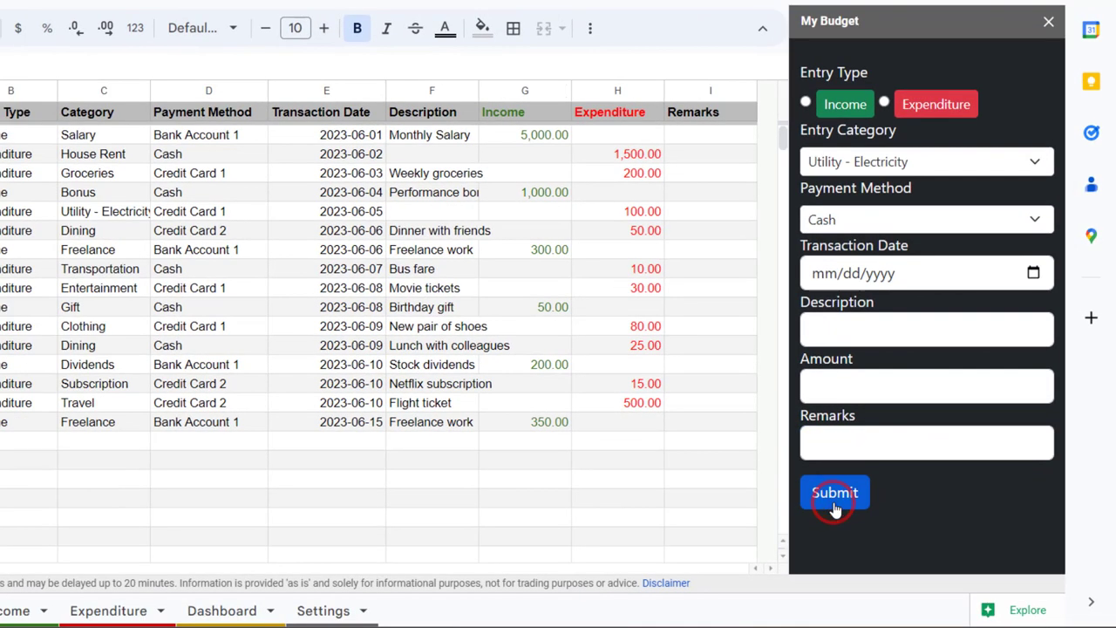
# - Enter a Freelance income of 100 described FL and submit it
pyautogui.click(834, 493)
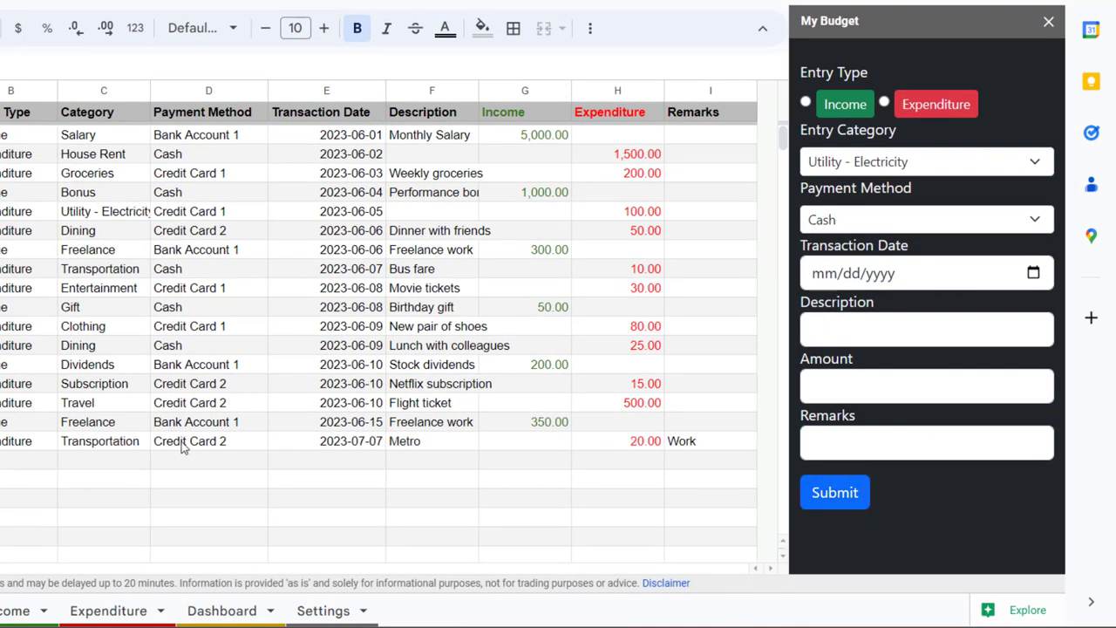
pyautogui.moveTo(593, 457)
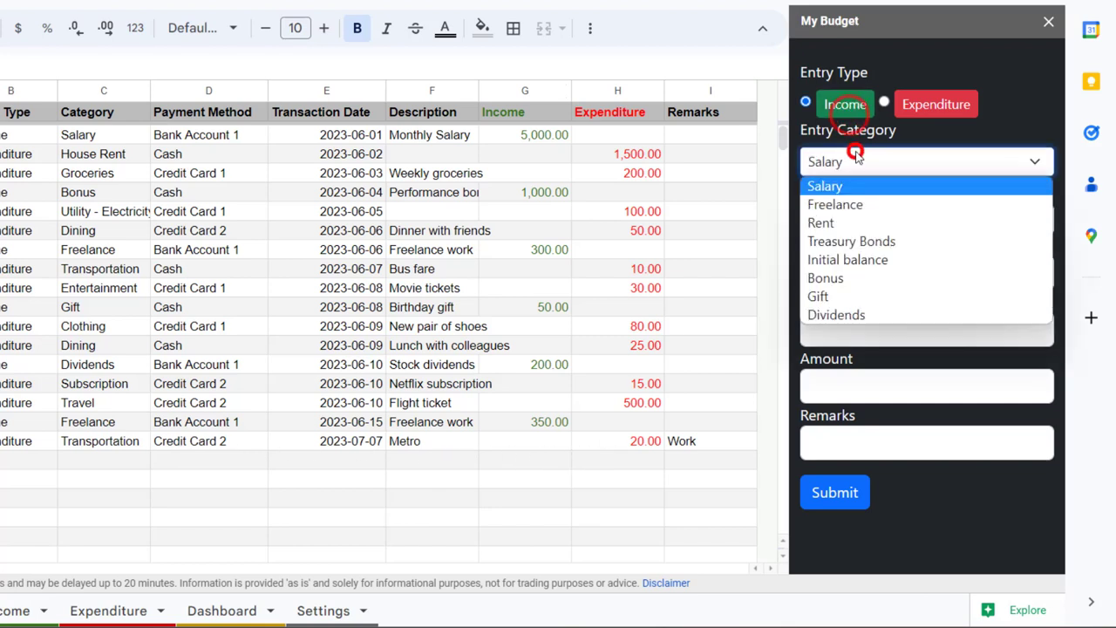
pyautogui.click(835, 204)
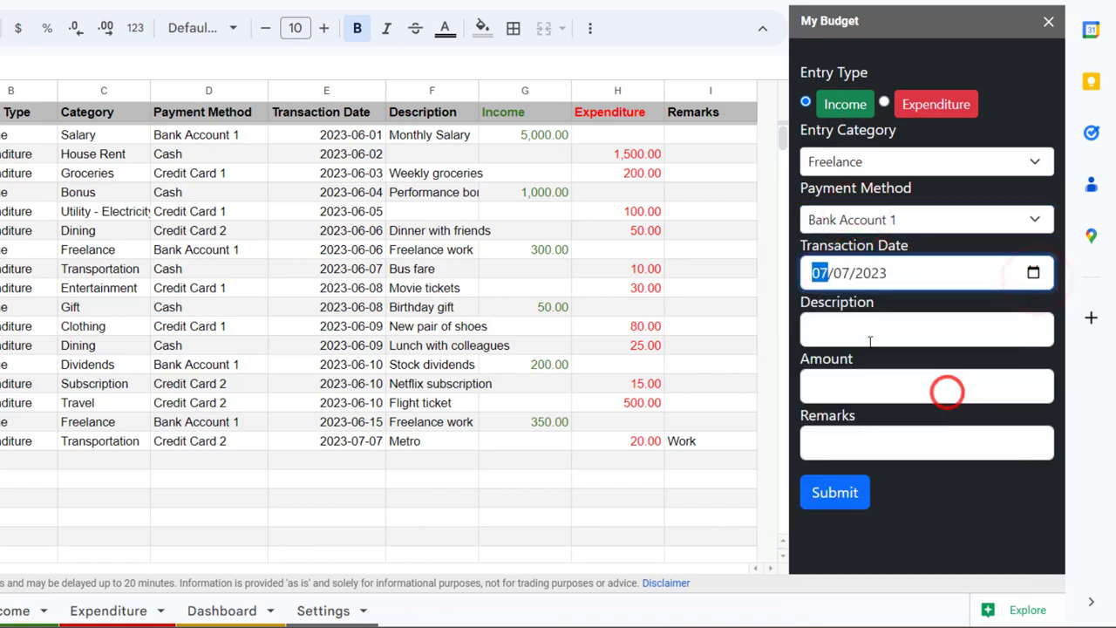
pyautogui.write('FL')
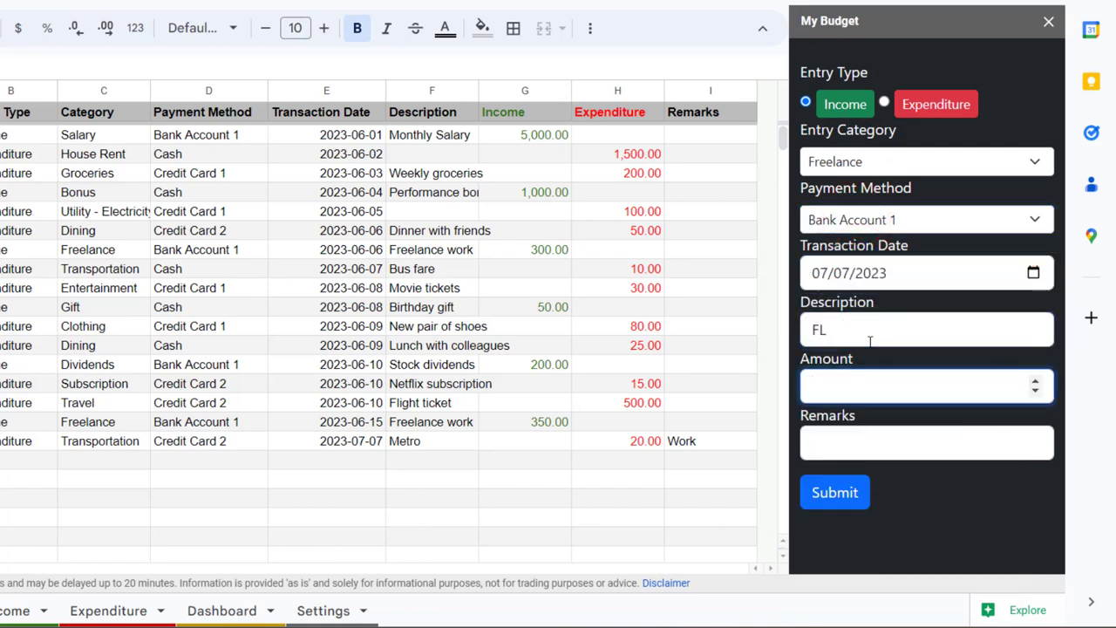
pyautogui.click(833, 492)
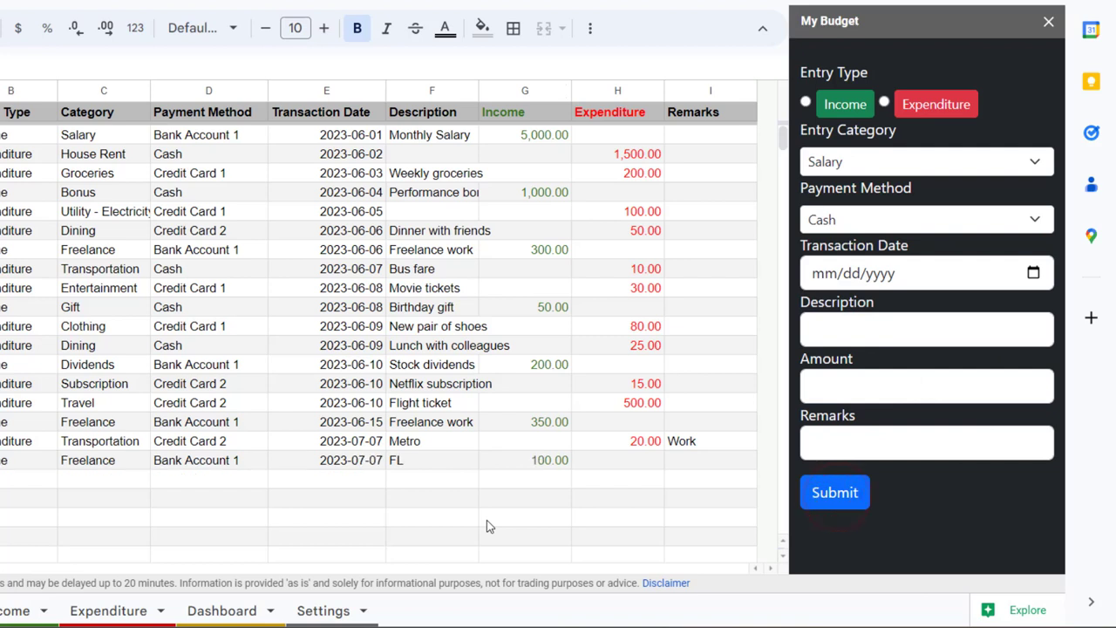
# - Switch the form to Expenditure and check the category list without changing it
pyautogui.click(925, 161)
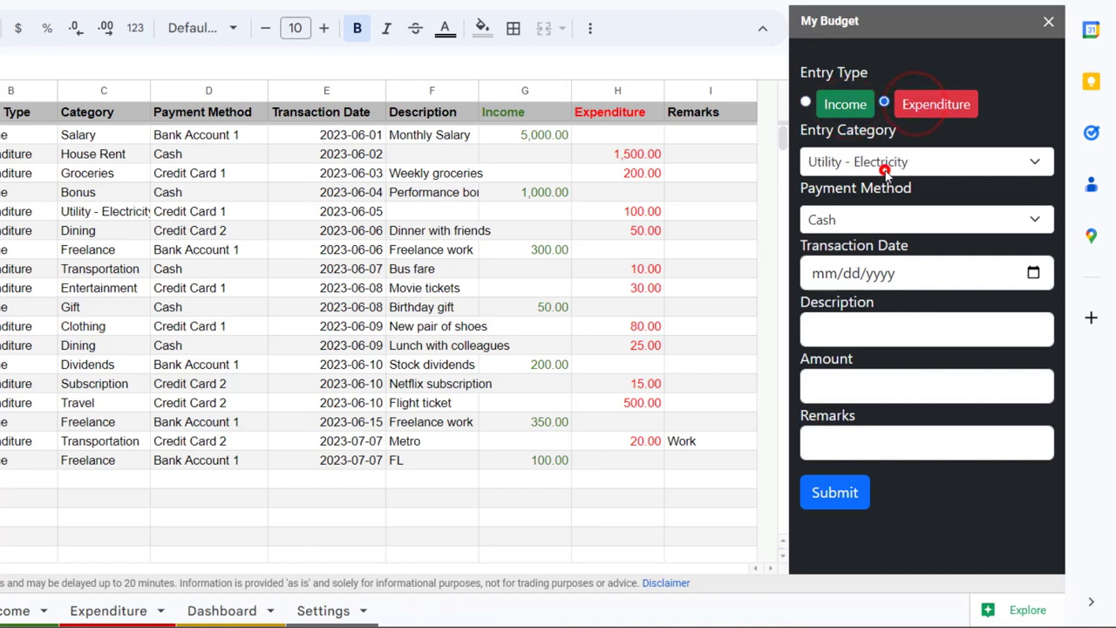
pyautogui.click(924, 161)
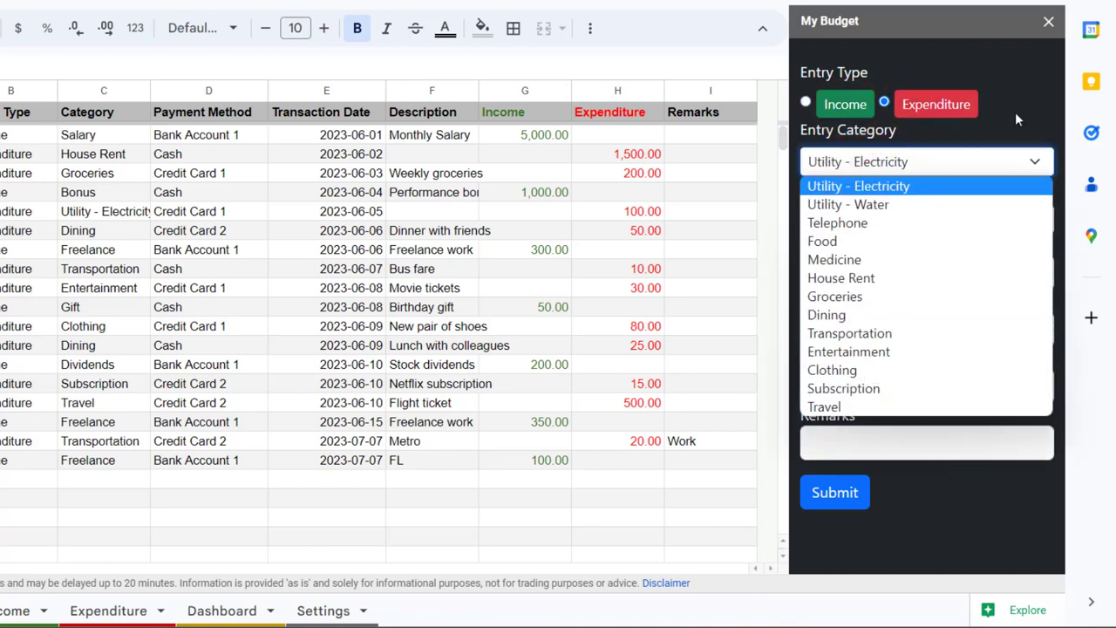
pyautogui.click(858, 186)
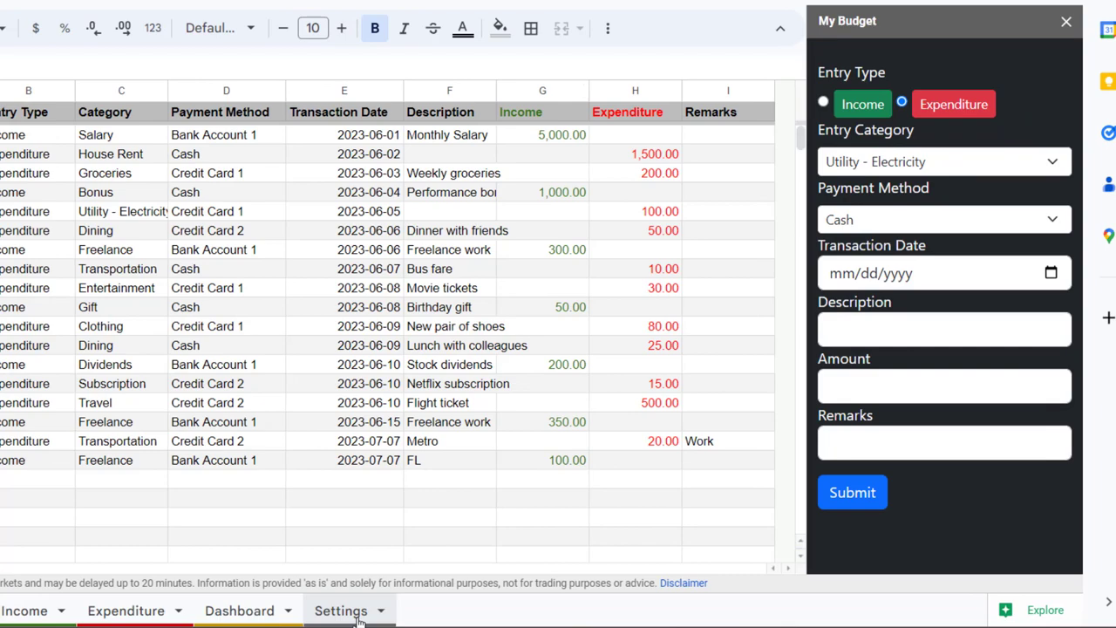
# - On the Settings sheet, add an Income category named Bank Interest 1 in row 23
pyautogui.click(341, 610)
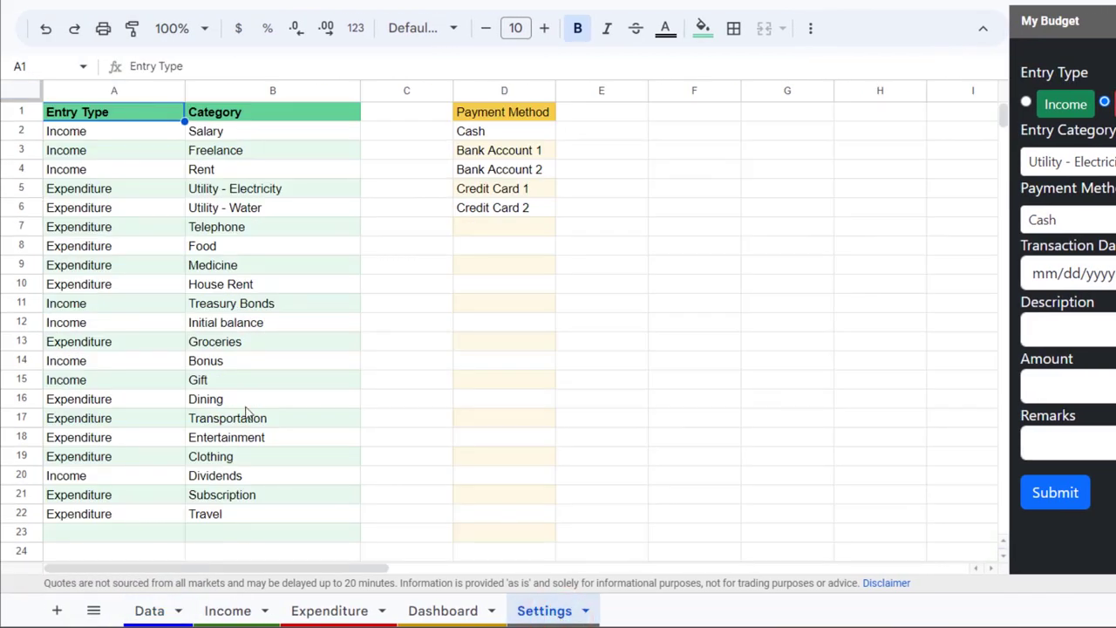
pyautogui.scroll(-3)
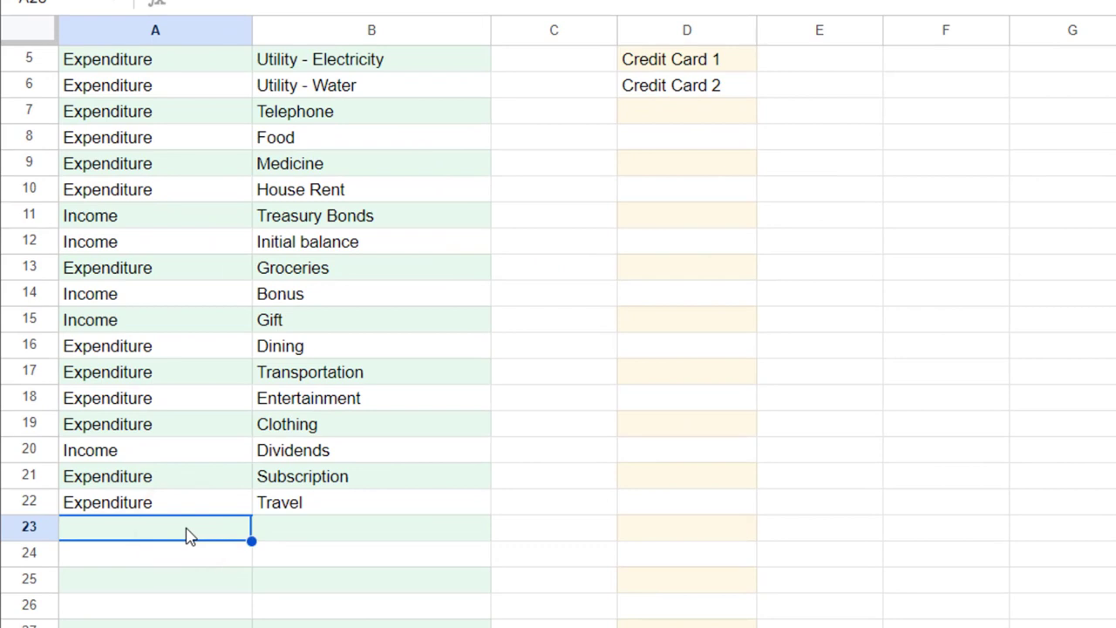
pyautogui.write('Income')
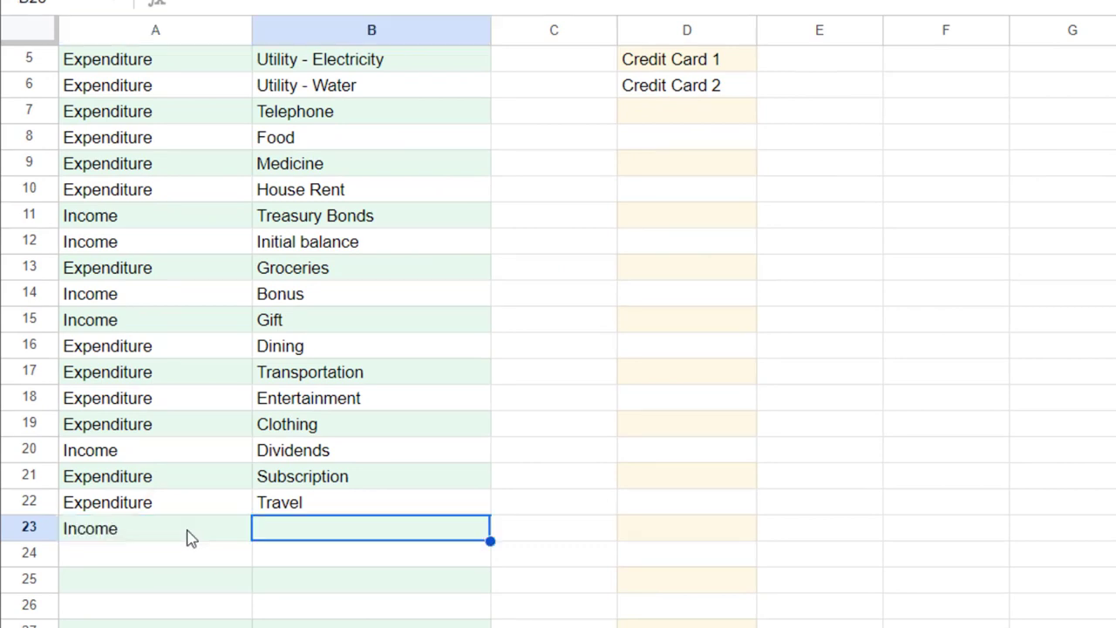
pyautogui.write('Bonus')
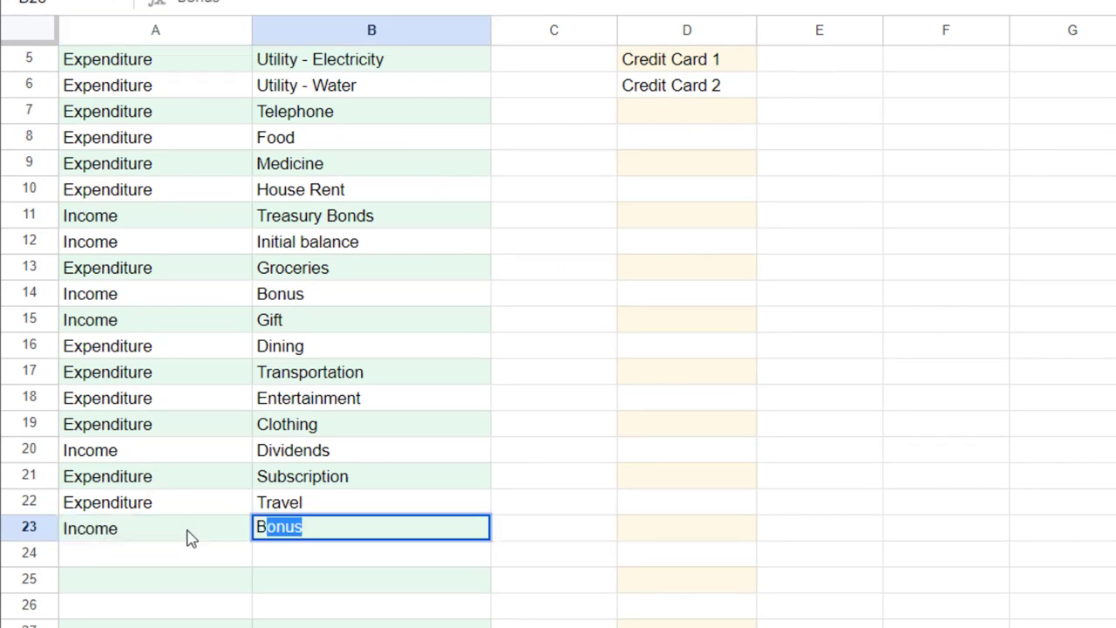
pyautogui.write('Bank')
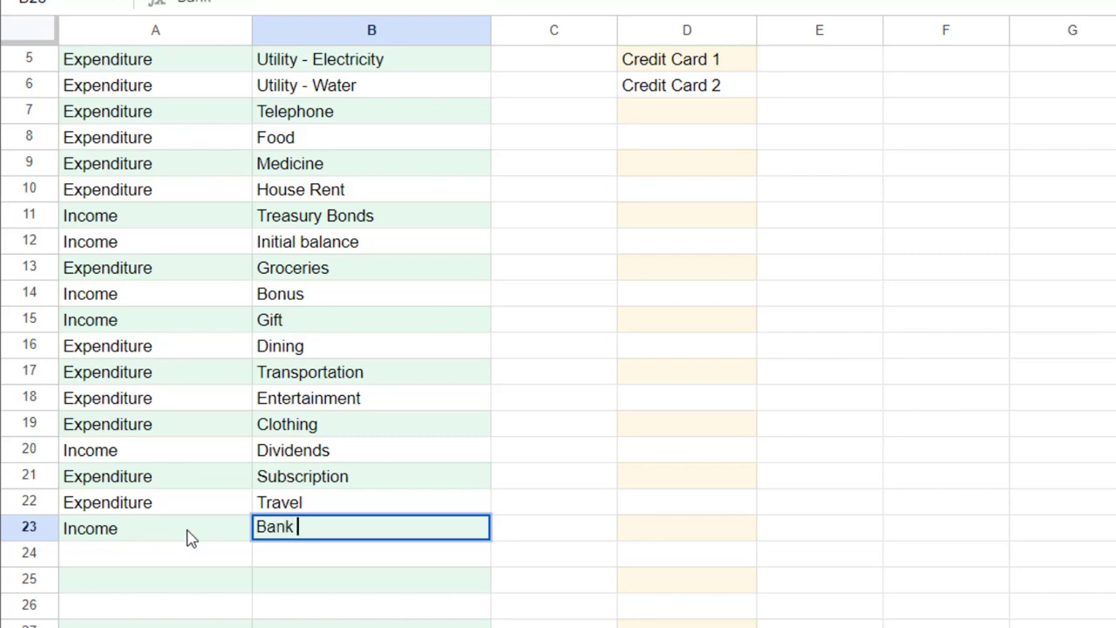
pyautogui.write('Interest')
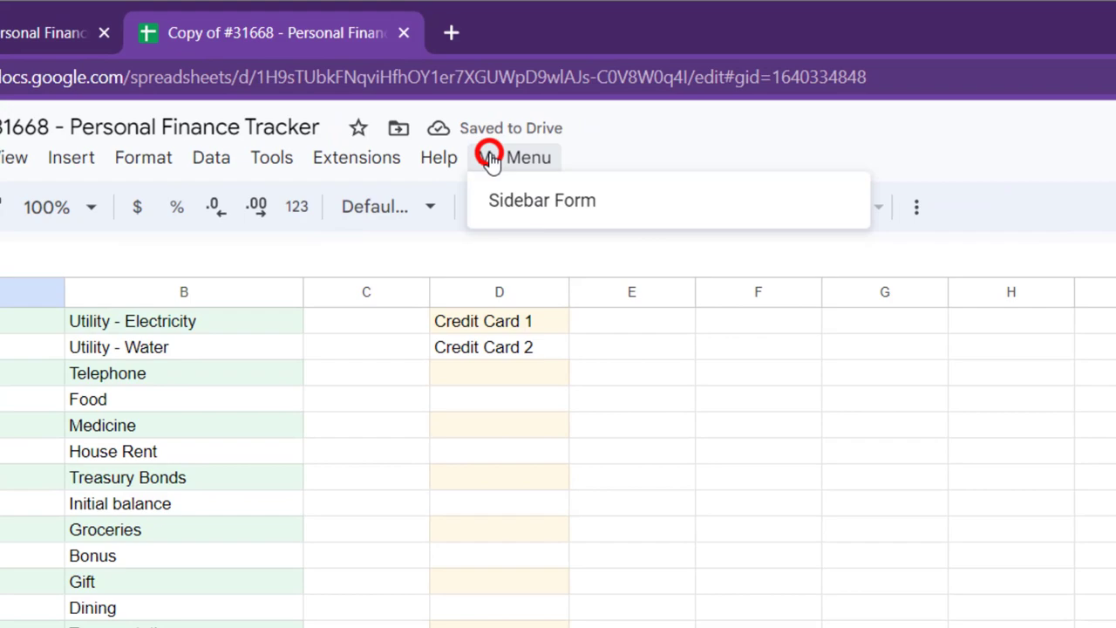
# - Reopen the Sidebar Form, choose Income and view its category options
pyautogui.click(541, 199)
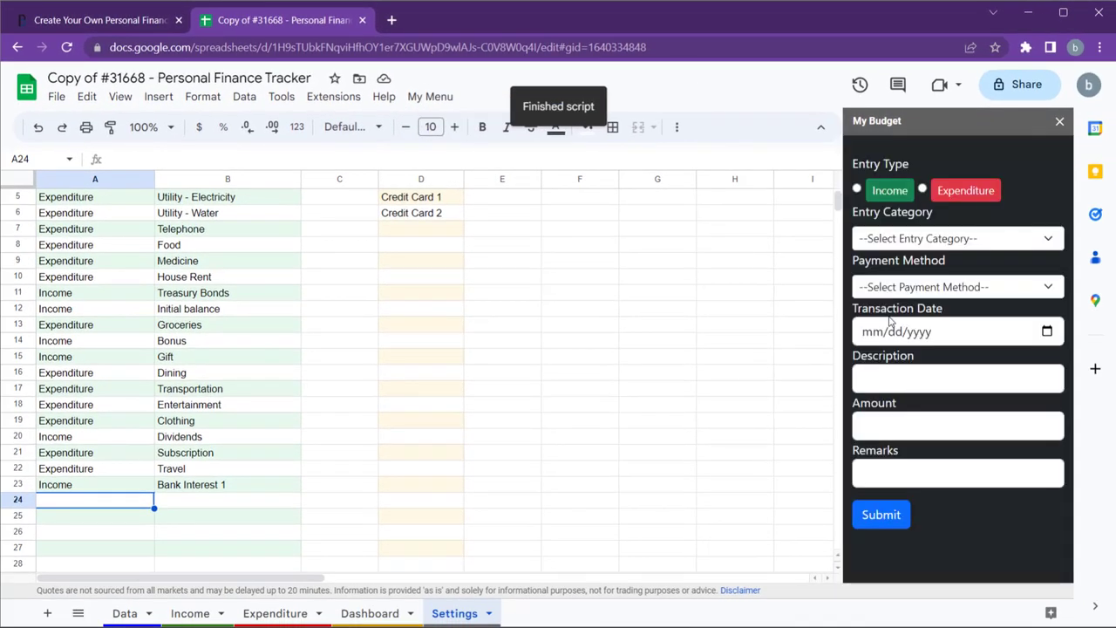
pyautogui.click(957, 286)
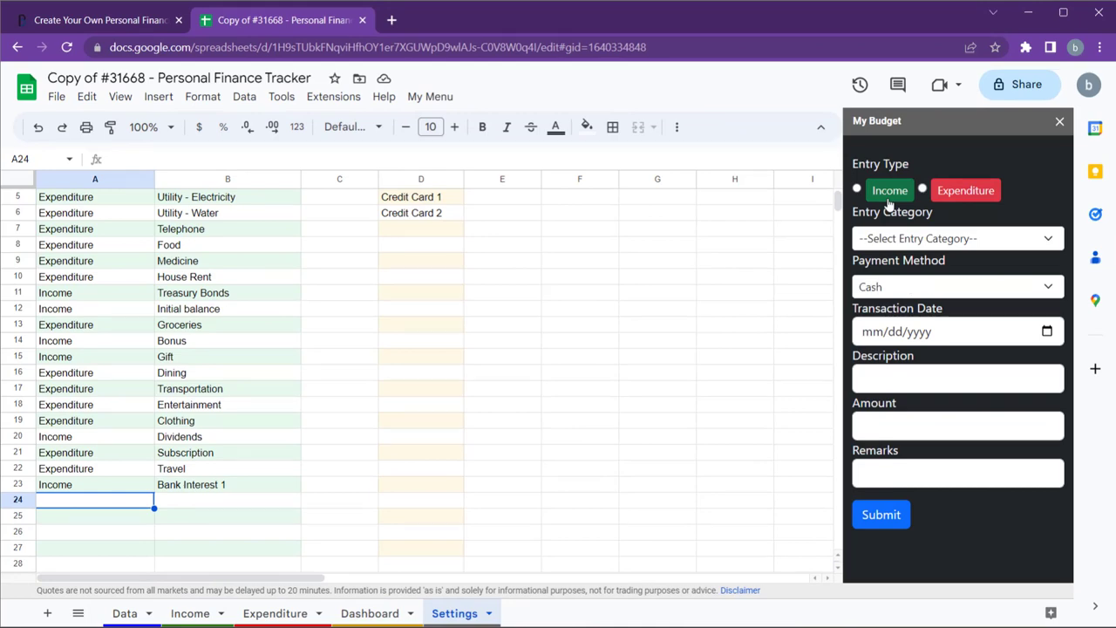
pyautogui.click(958, 238)
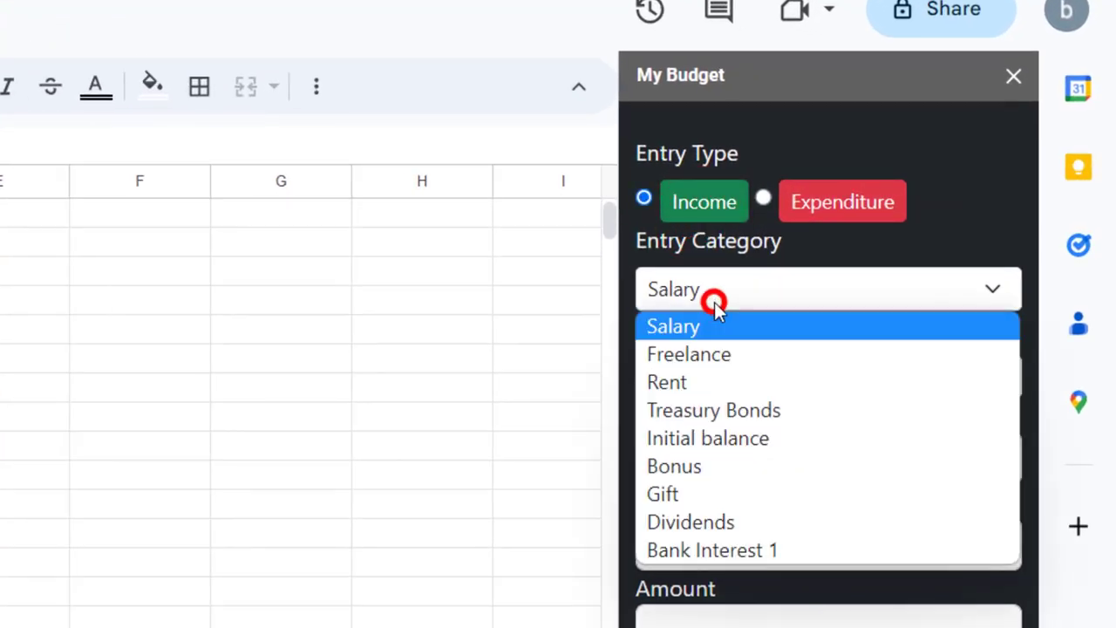
pyautogui.moveTo(785, 549)
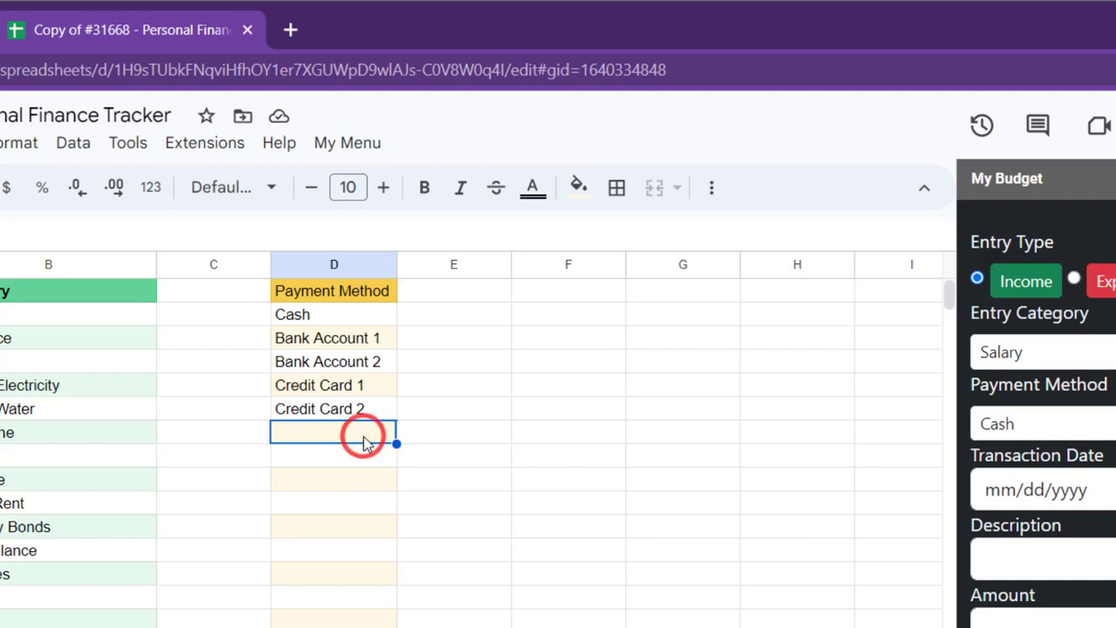
# - Enter Bank Account 3 under Payment Method, then reload the form and check expenditure categories
pyautogui.write('Bank Account 3')
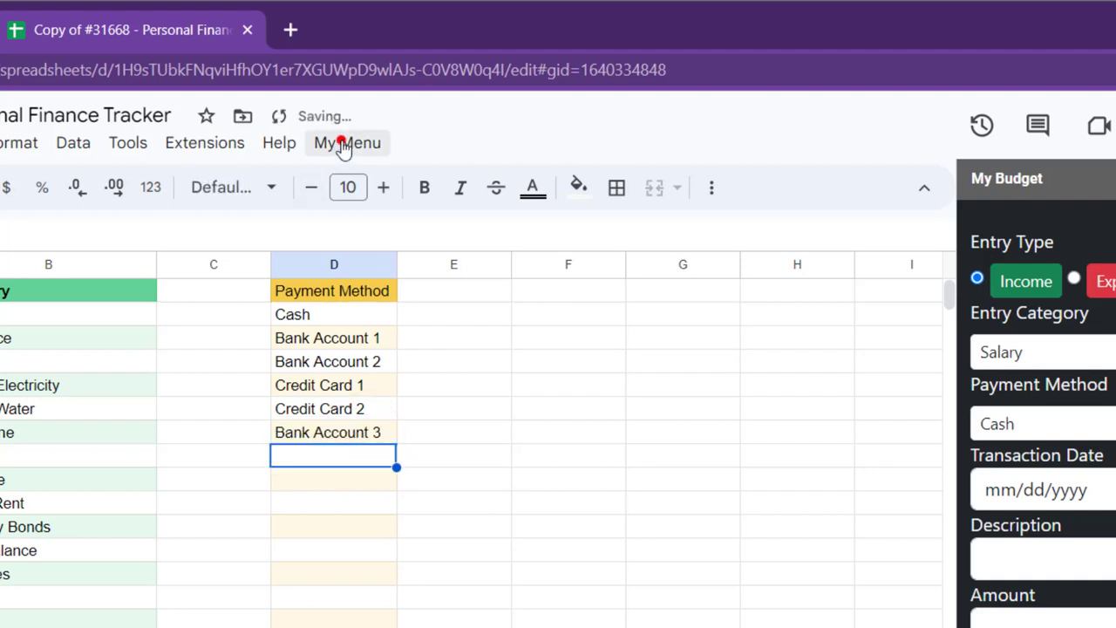
pyautogui.click(347, 142)
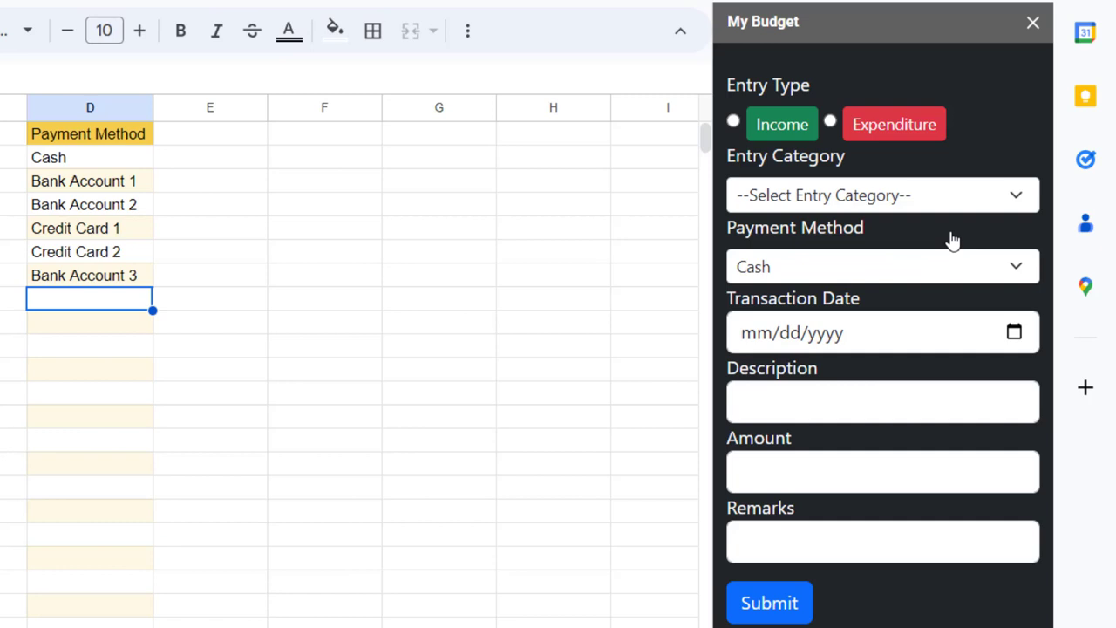
pyautogui.click(882, 195)
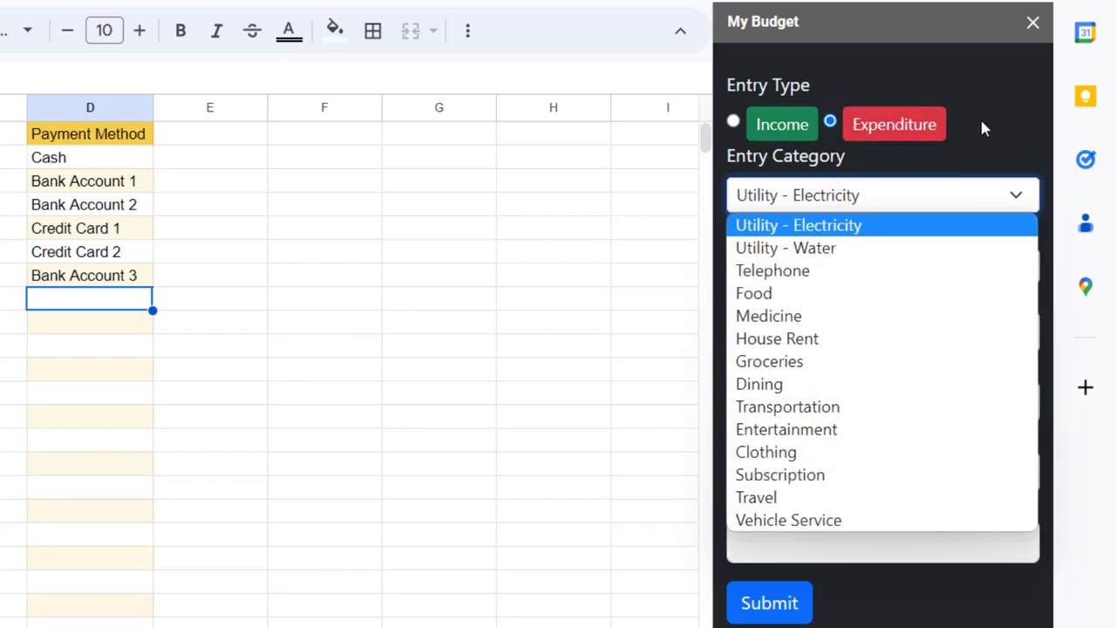
pyautogui.click(798, 225)
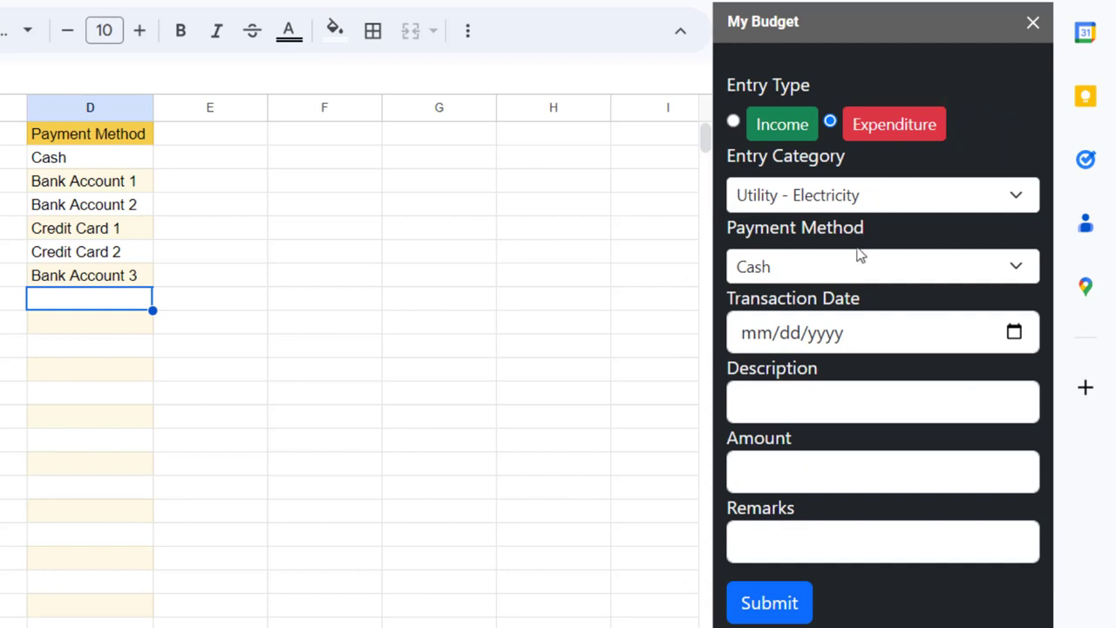
pyautogui.click(882, 266)
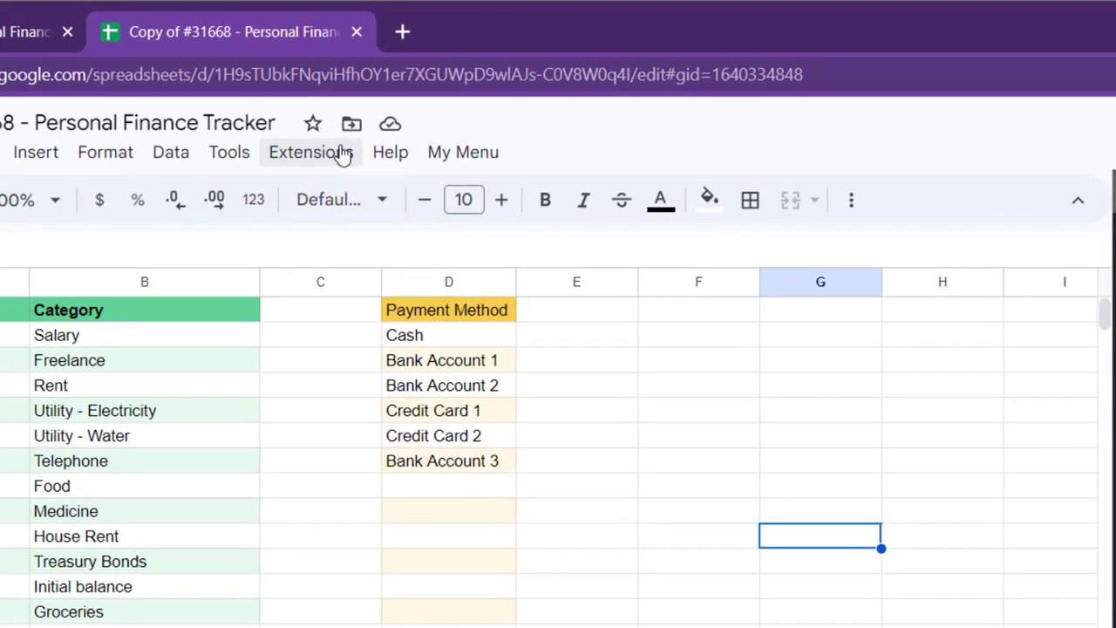
# - Open the Budget Template project via Extensions > Apps Script and show the Deploy menu
pyautogui.click(310, 151)
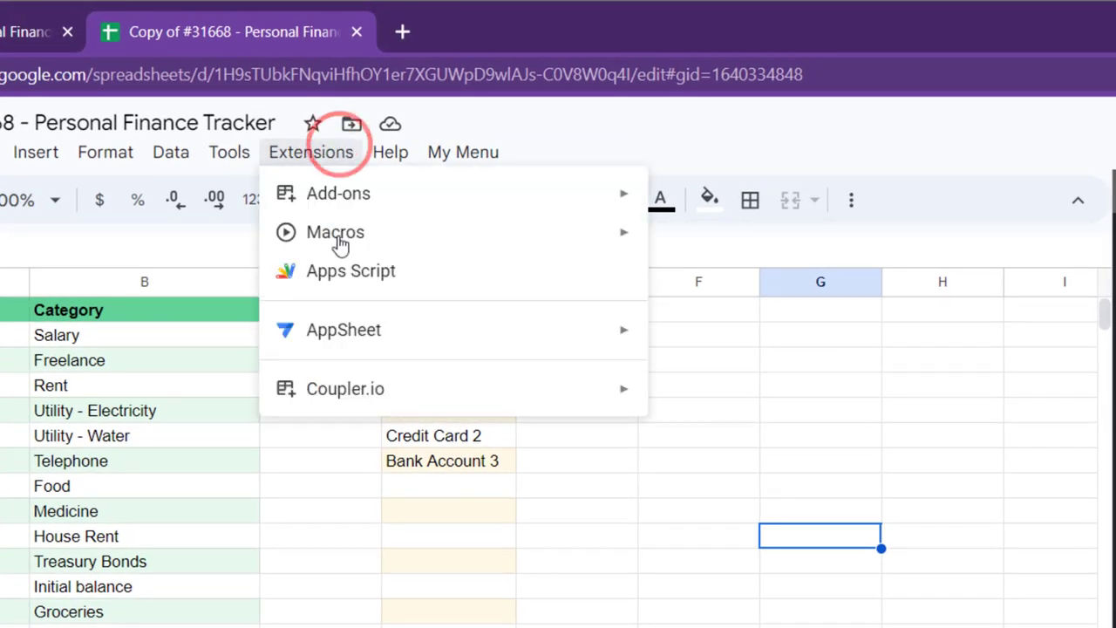
pyautogui.moveTo(350, 271)
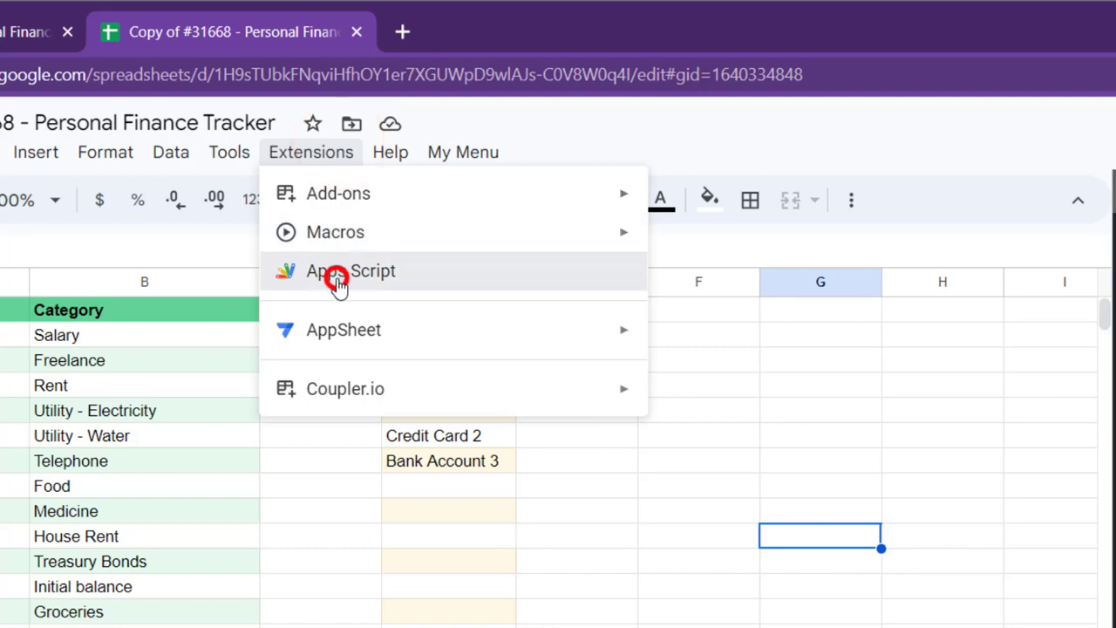
pyautogui.click(351, 270)
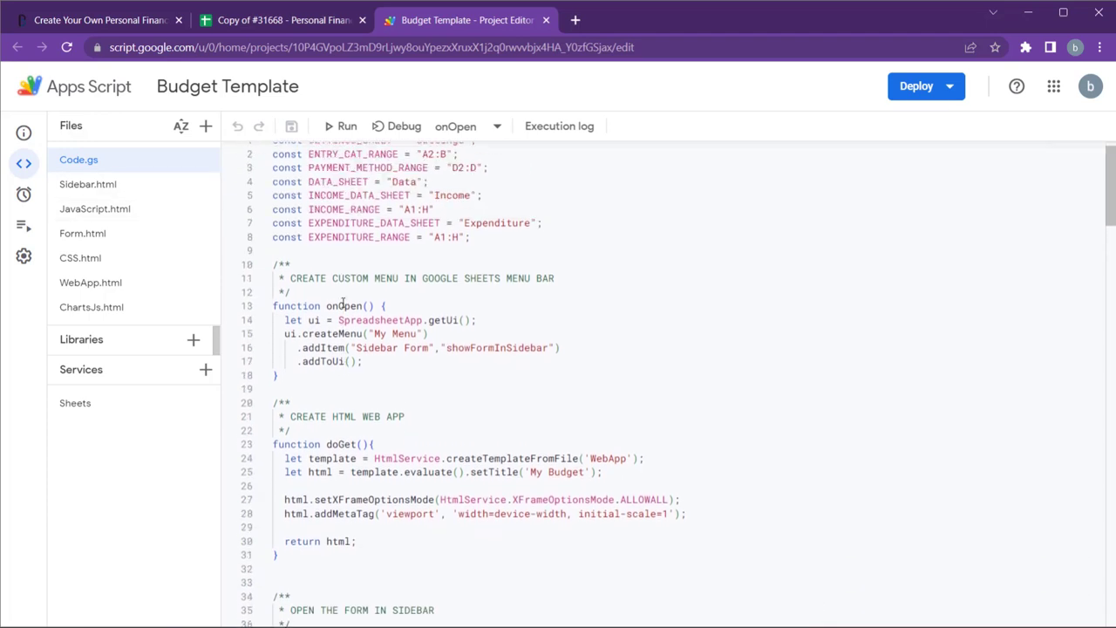
pyautogui.scroll(3)
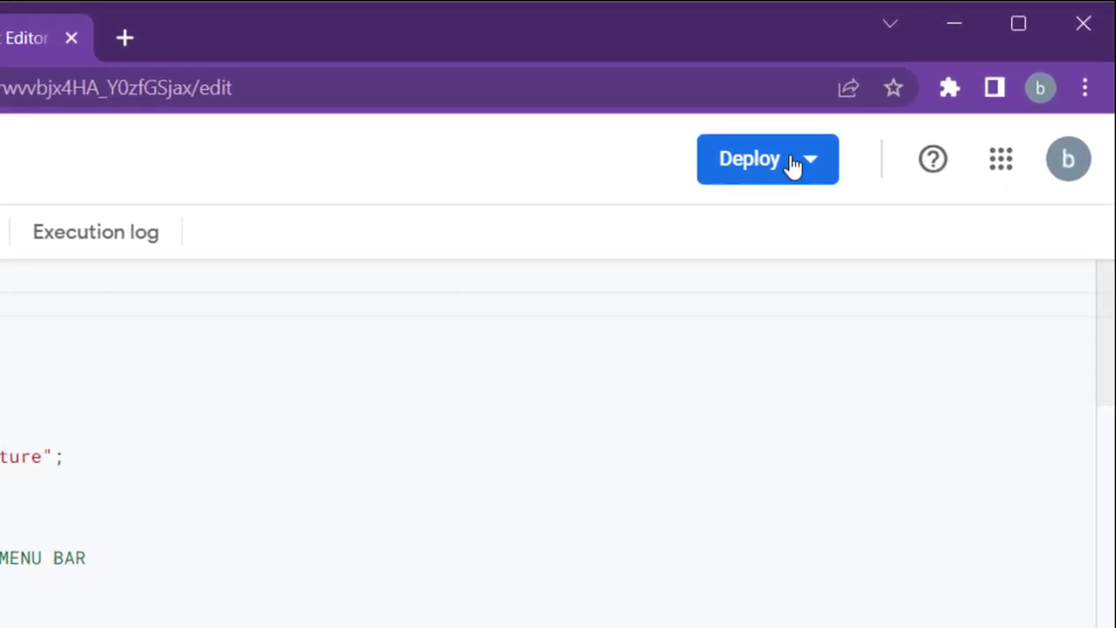
pyautogui.click(768, 159)
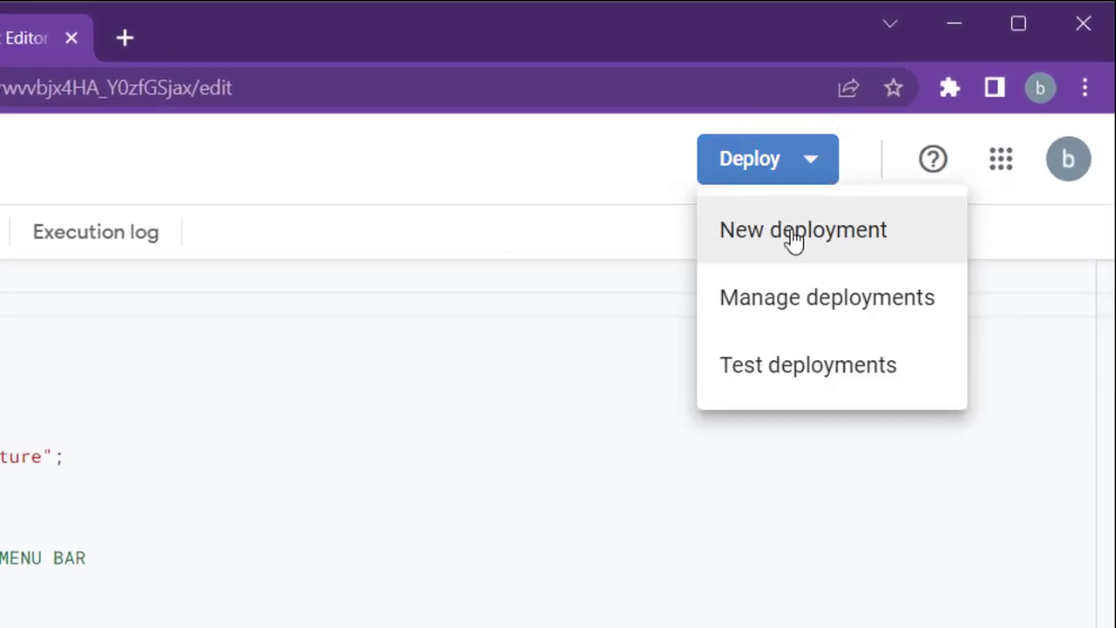
# - Create a new Web app deployment executing as Me with access for Only myself
pyautogui.click(802, 229)
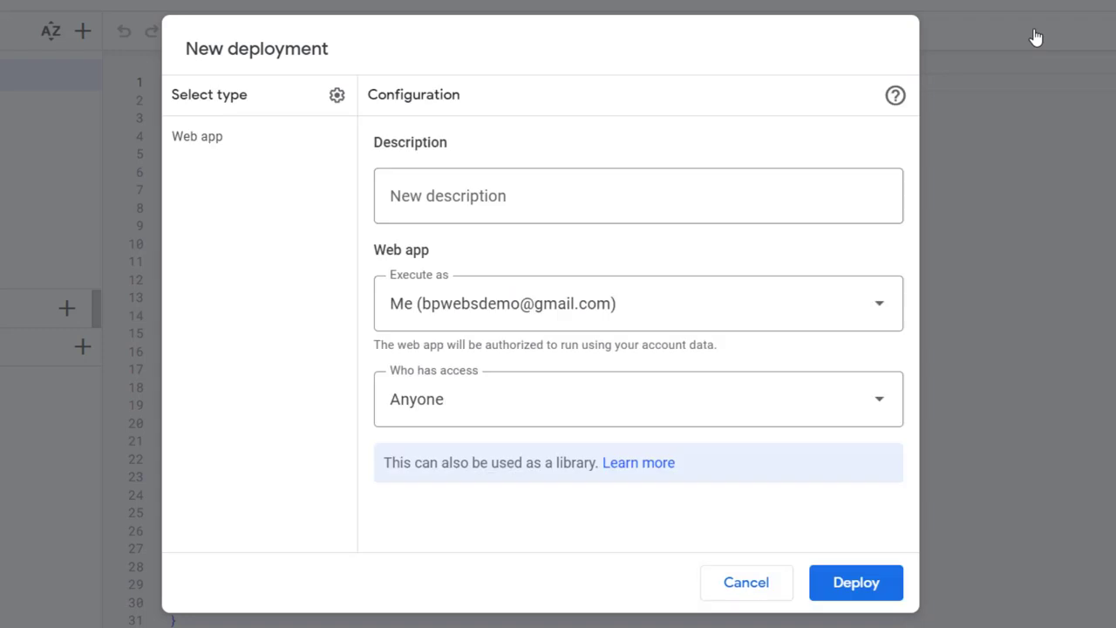
pyautogui.moveTo(338, 95)
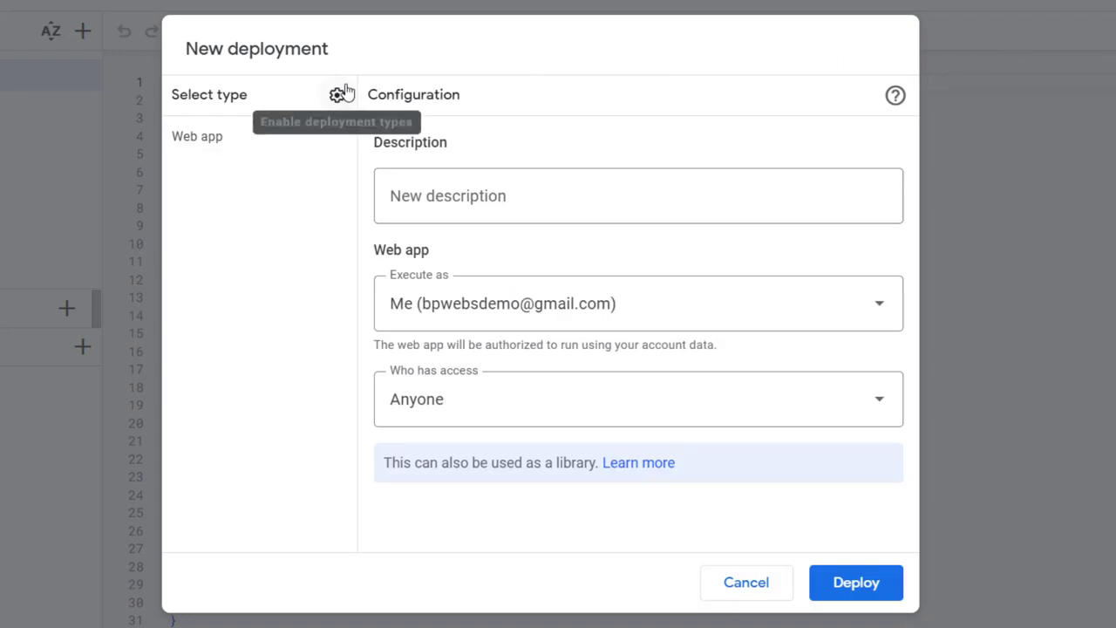
pyautogui.click(337, 95)
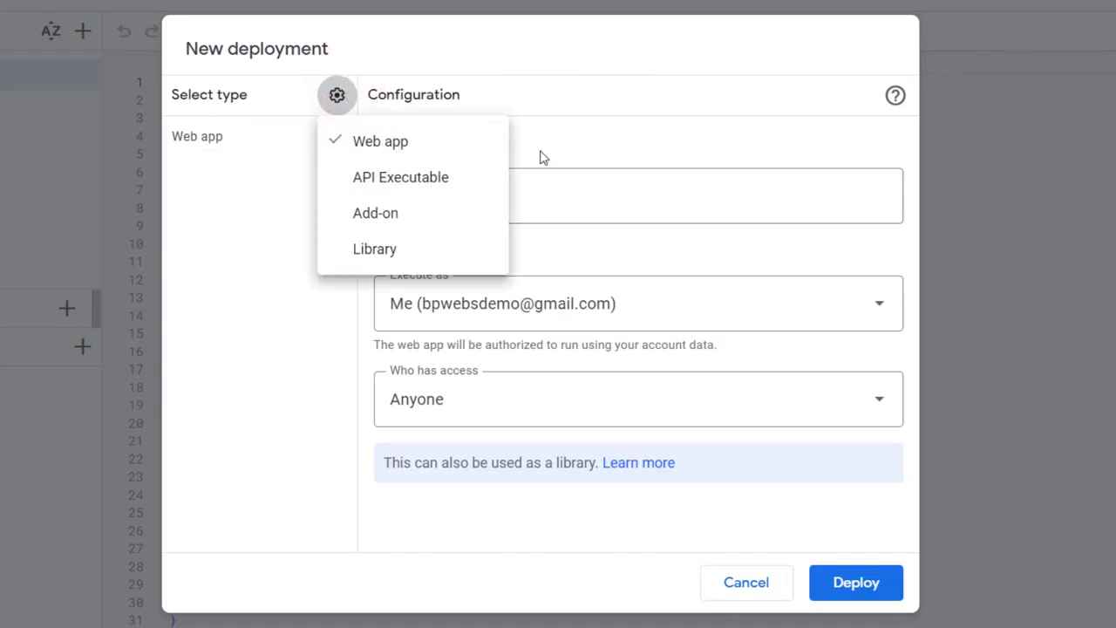
pyautogui.click(380, 141)
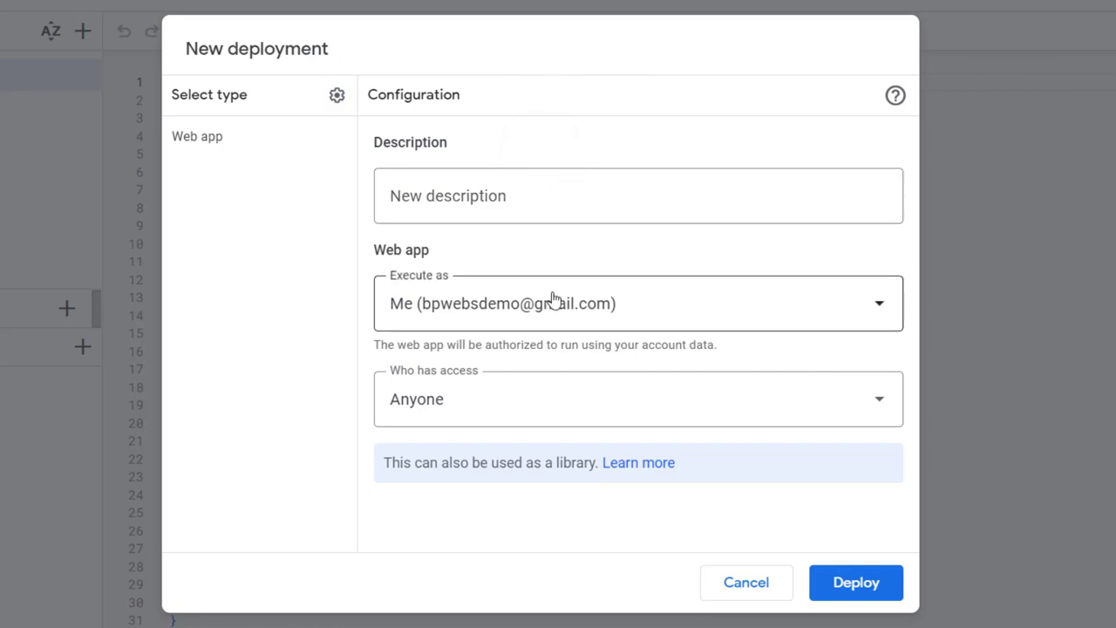
pyautogui.click(636, 303)
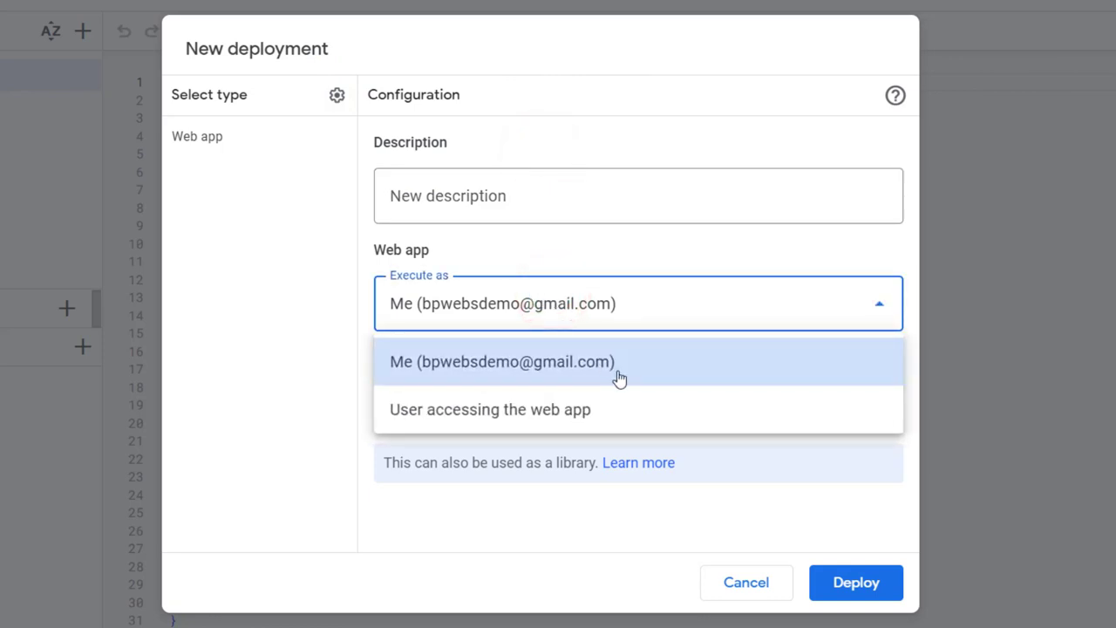
pyautogui.click(617, 361)
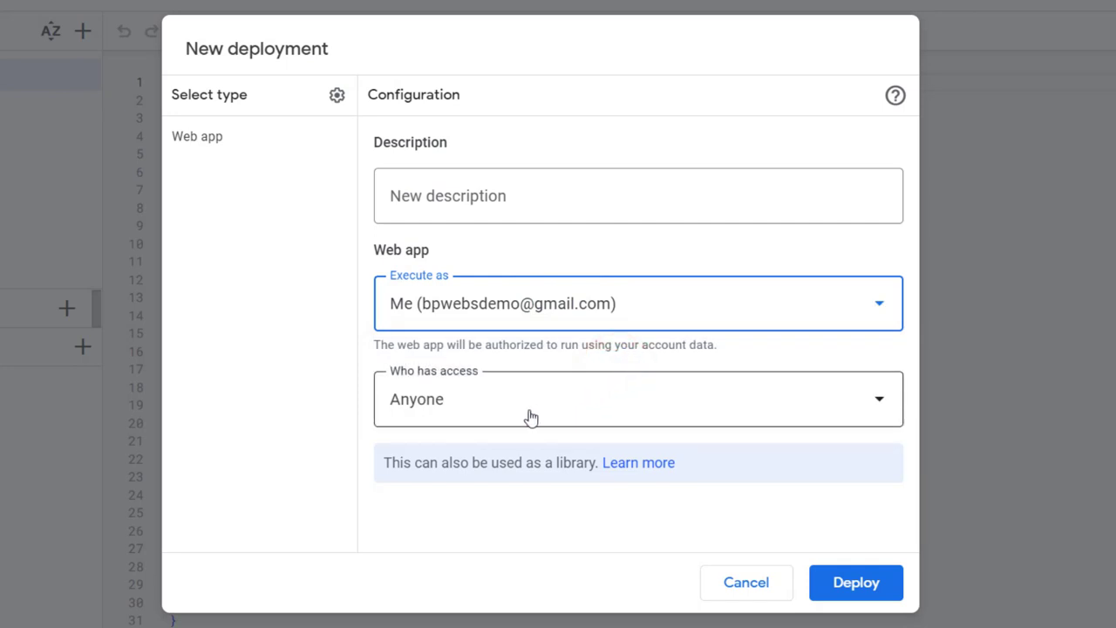
pyautogui.click(637, 398)
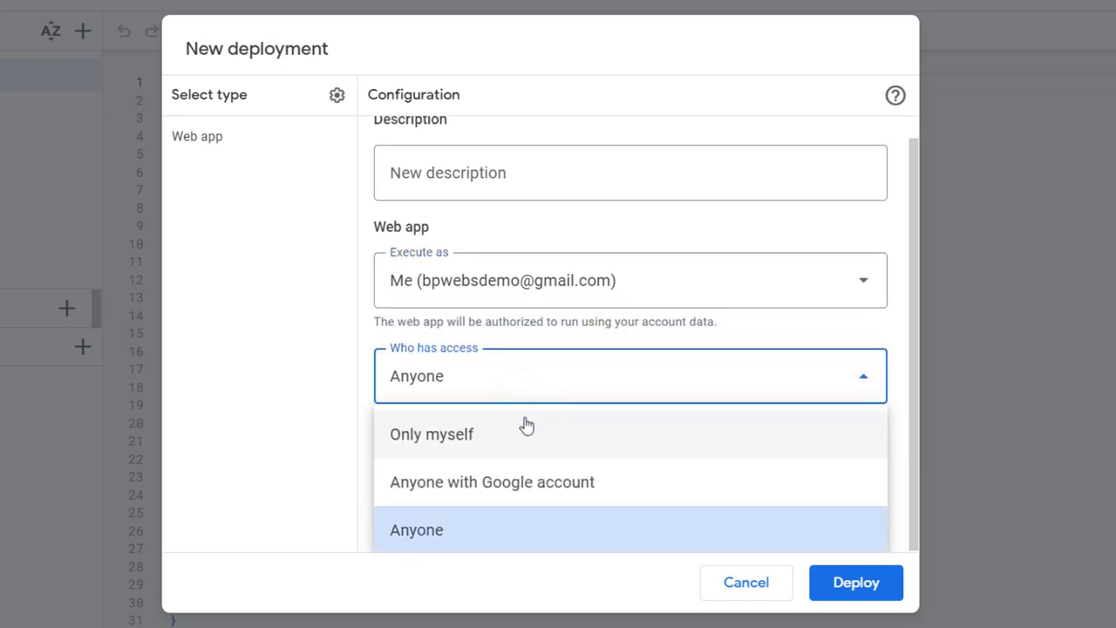
pyautogui.click(431, 433)
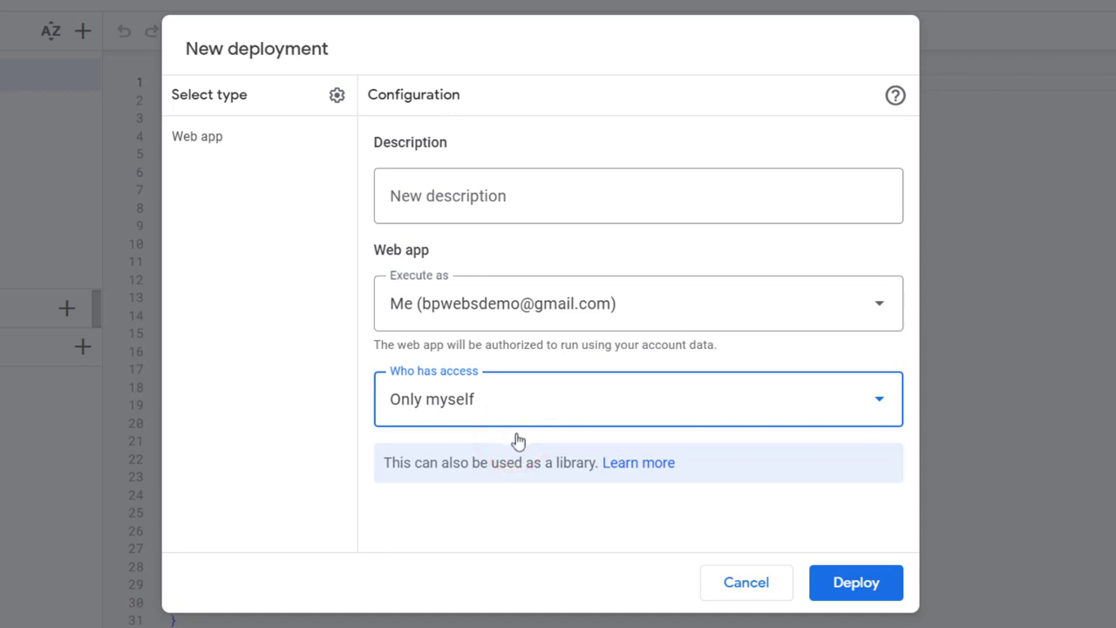
pyautogui.click(638, 399)
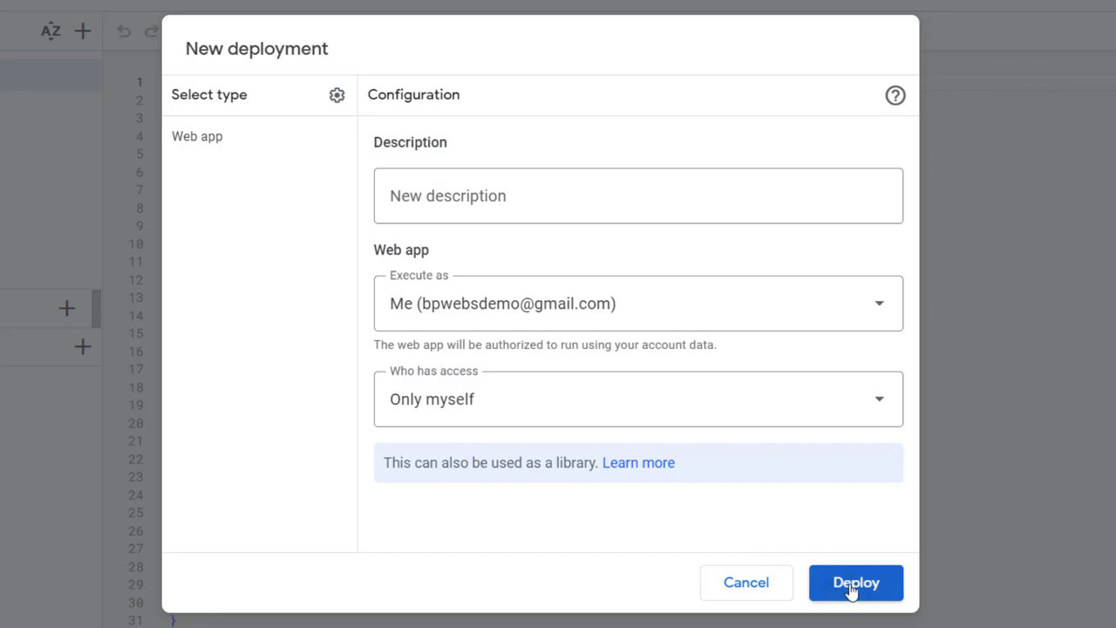
pyautogui.click(856, 582)
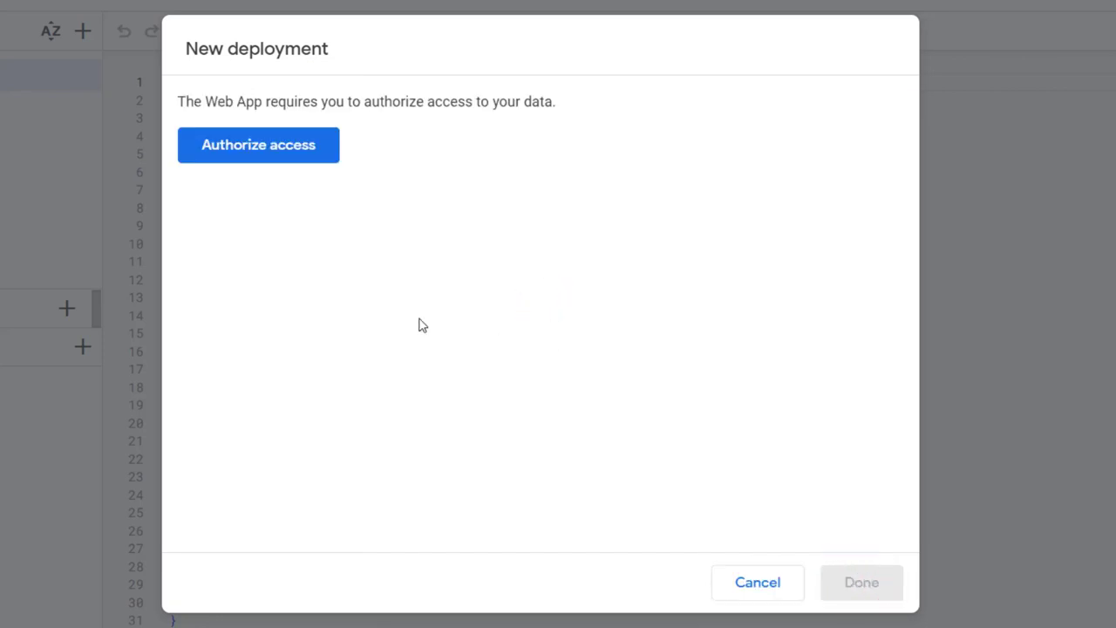
# - Authorize via Advanced > Go to Budget Template (unsafe) and Allow, then open the web app URL
pyautogui.click(258, 145)
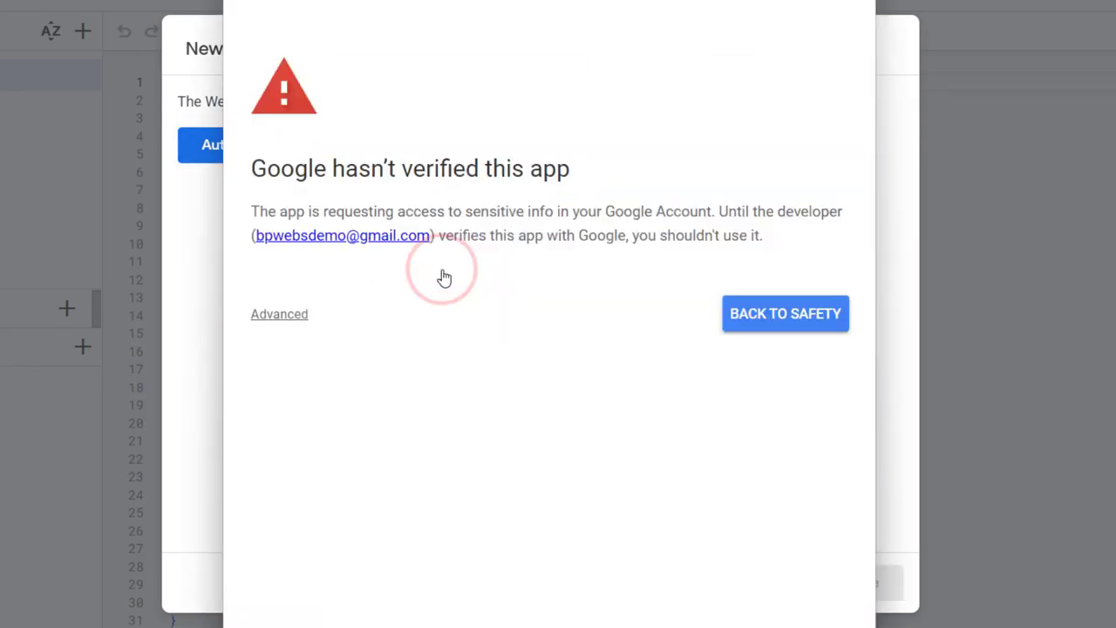
pyautogui.click(279, 314)
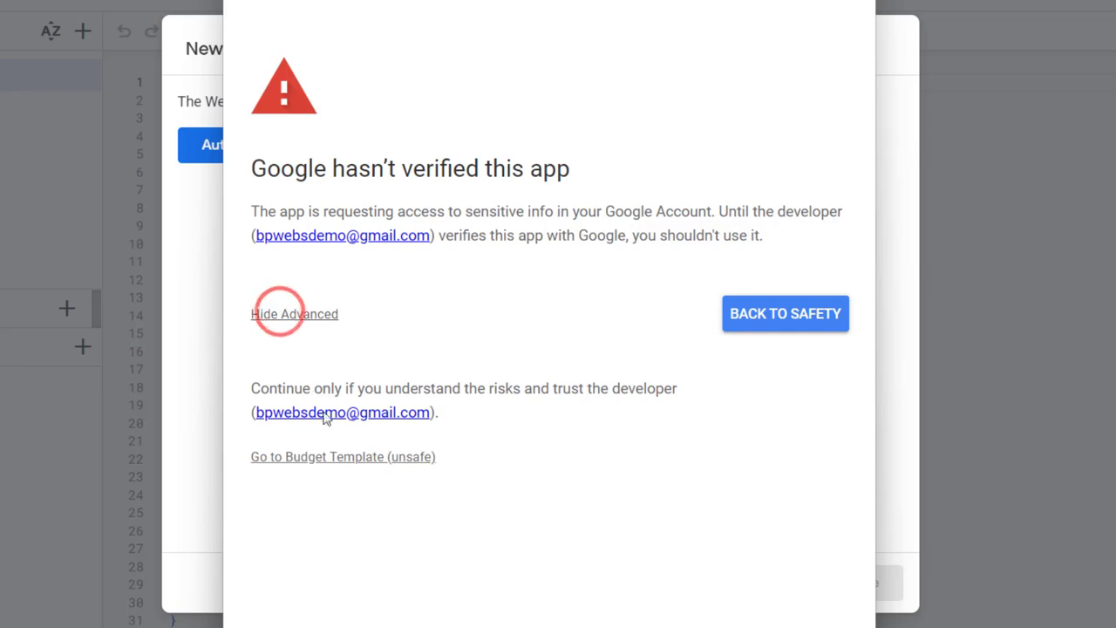
pyautogui.click(343, 456)
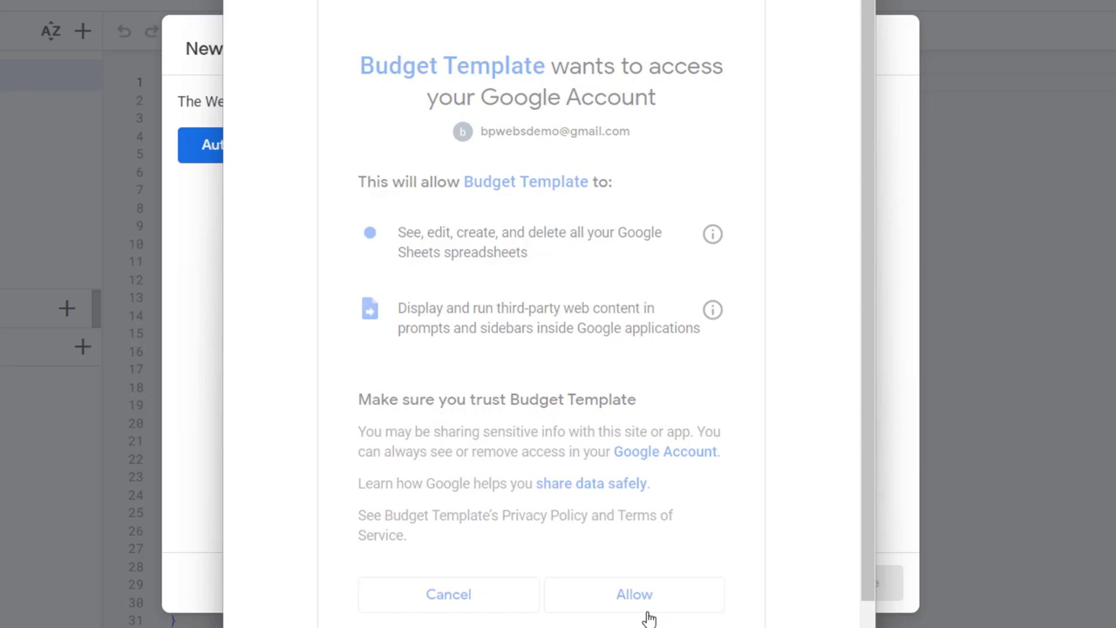
pyautogui.click(634, 594)
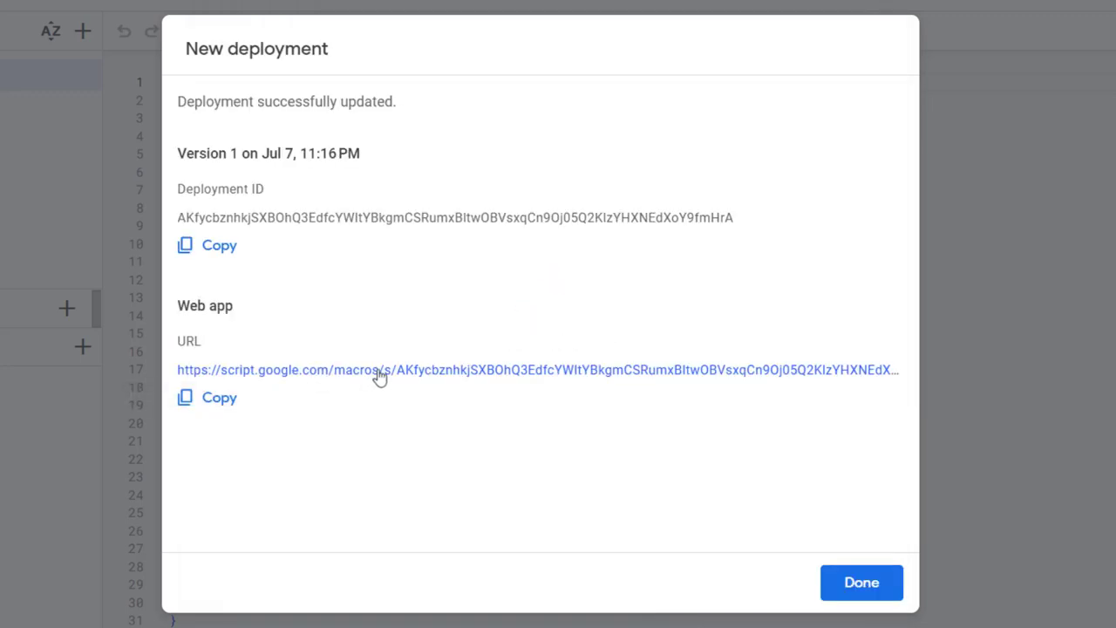
pyautogui.click(219, 397)
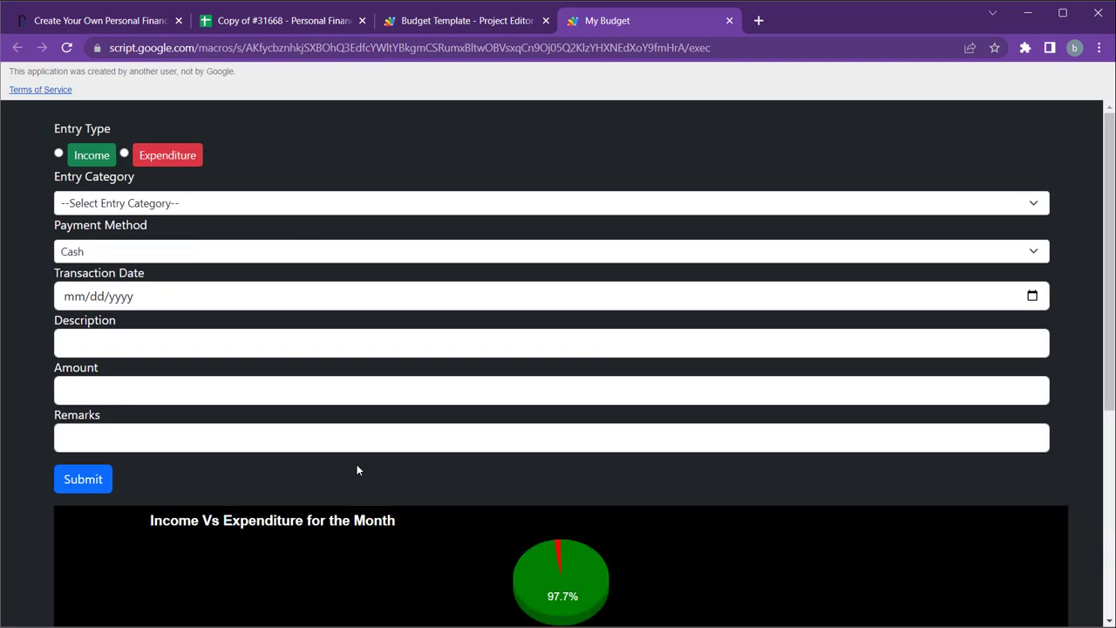
# - Scroll down to the Income Vs Expenditure chart and back up to the entry form
pyautogui.scroll(-3)
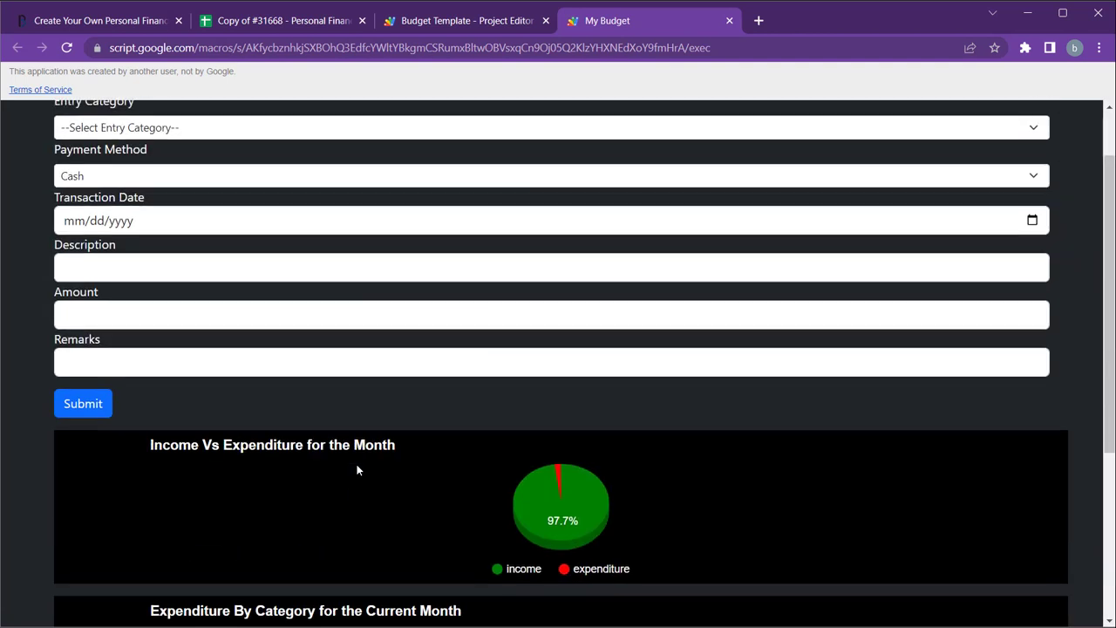
pyautogui.scroll(3)
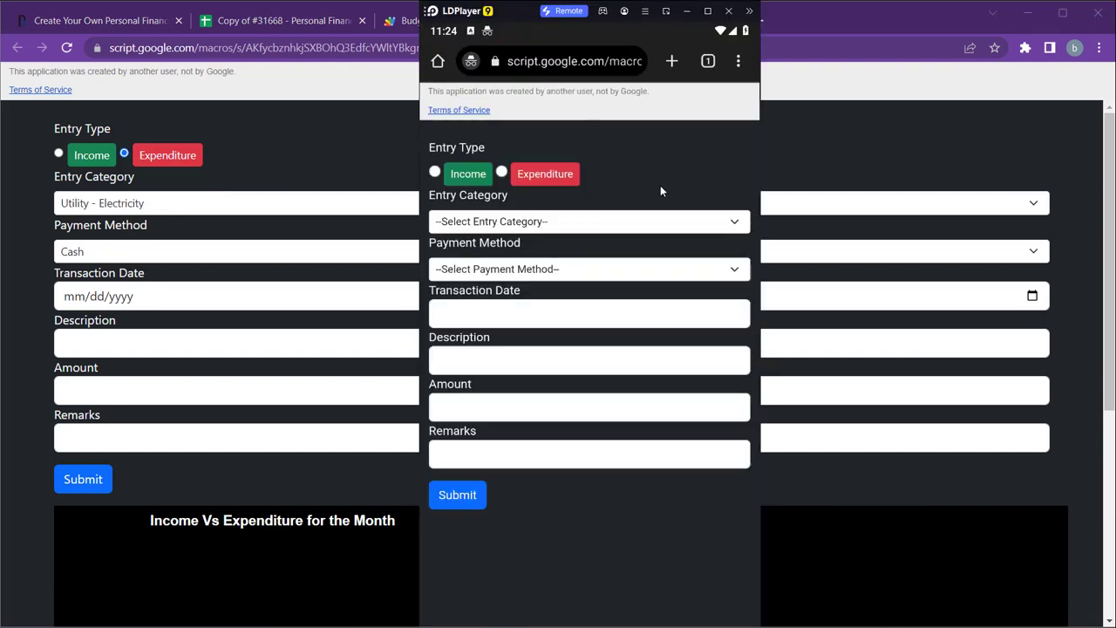
# - Pick Expenditure, Utility - Electricity and Cash on the phone form, then return to the tracker sheet
pyautogui.click(588, 269)
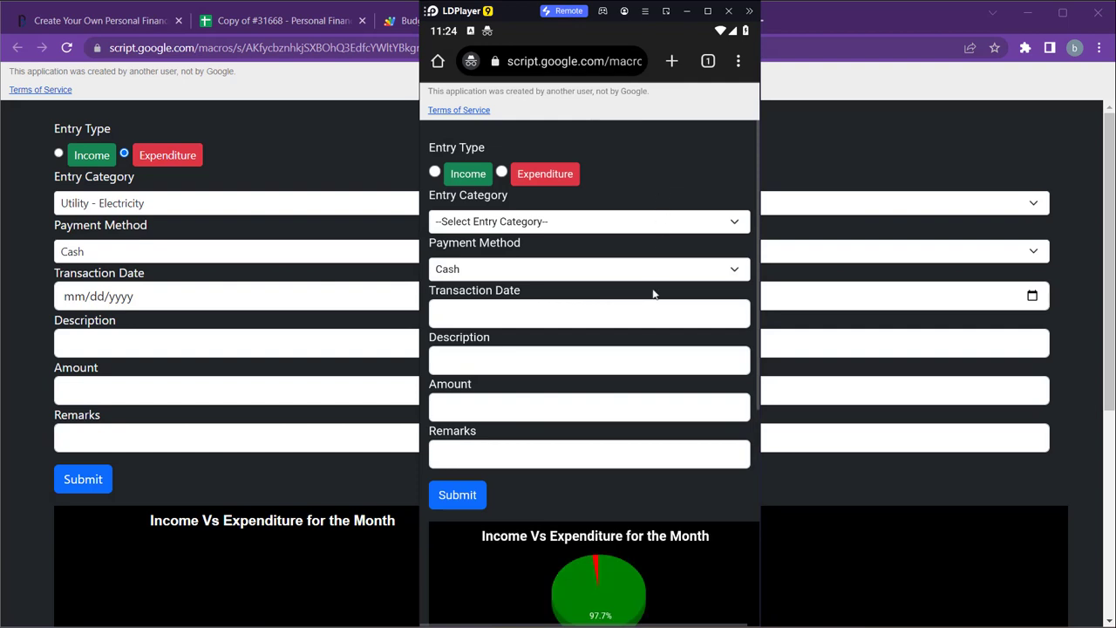
pyautogui.moveTo(637, 513)
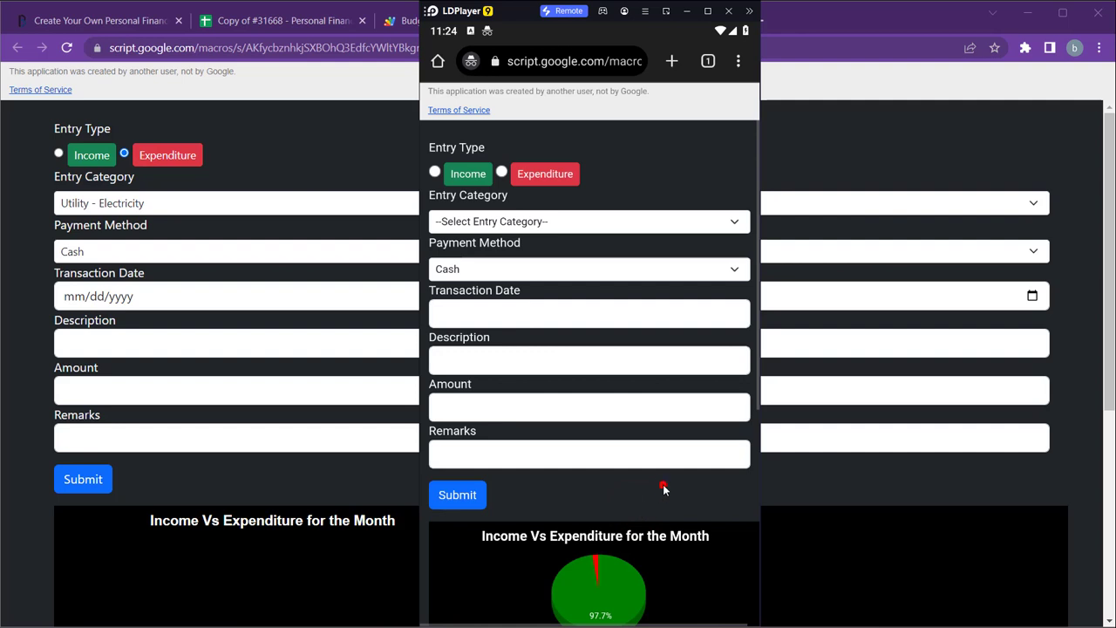
pyautogui.scroll(-3)
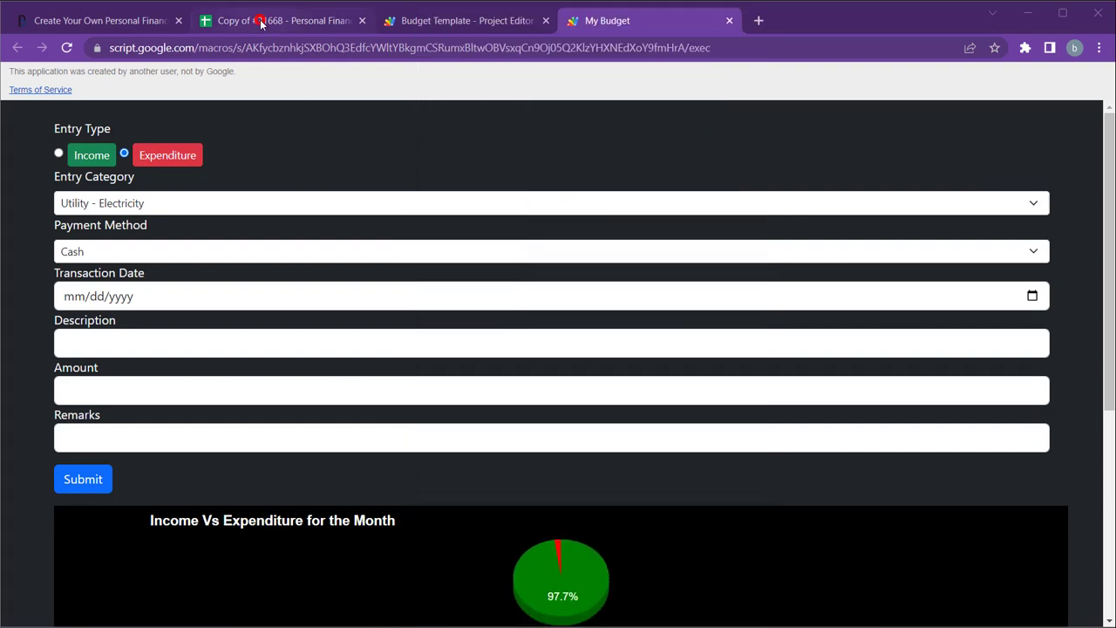
pyautogui.click(280, 20)
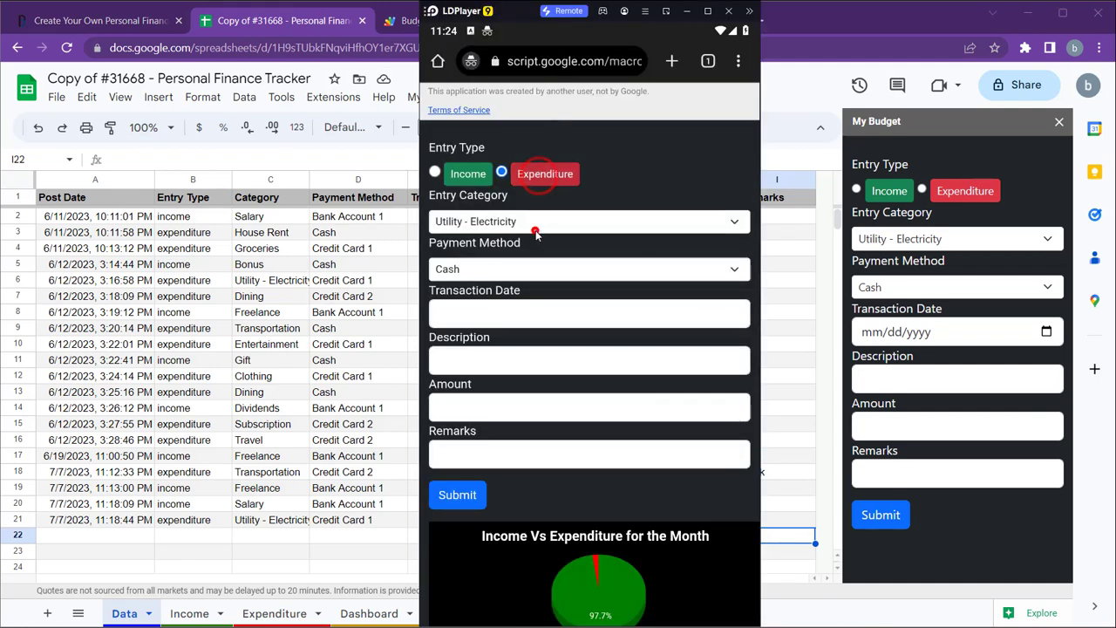
# - Submit a 100 Dining expense (Dn, Credit Card 1, 07/07/2023, 'with frnds') from the phone
pyautogui.click(589, 221)
pyautogui.write('100')
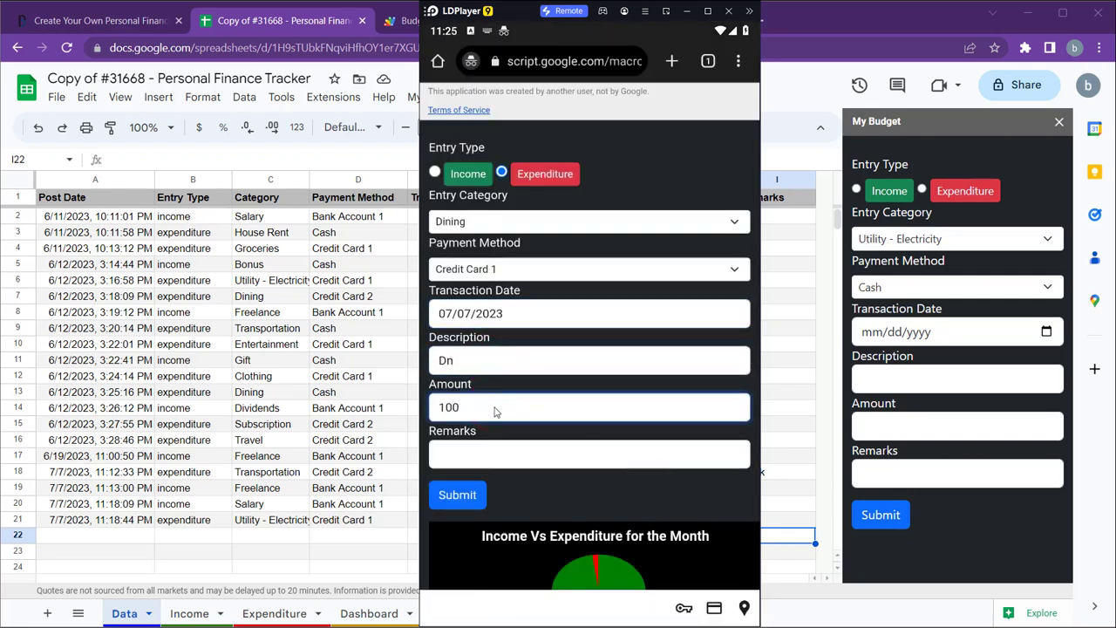
pyautogui.write('with')
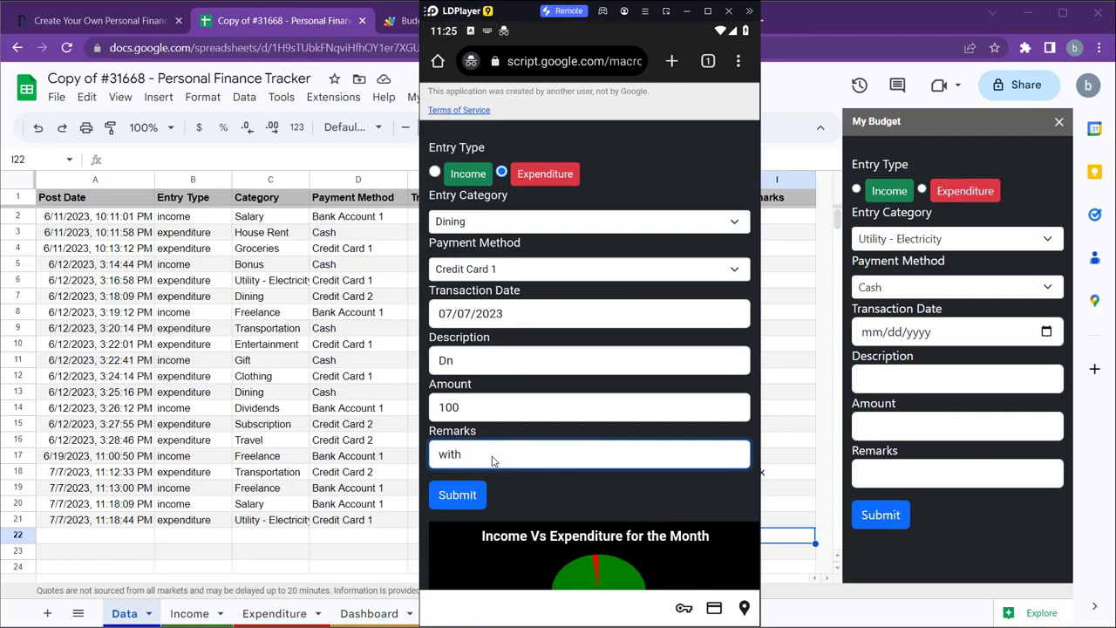
pyautogui.click(457, 494)
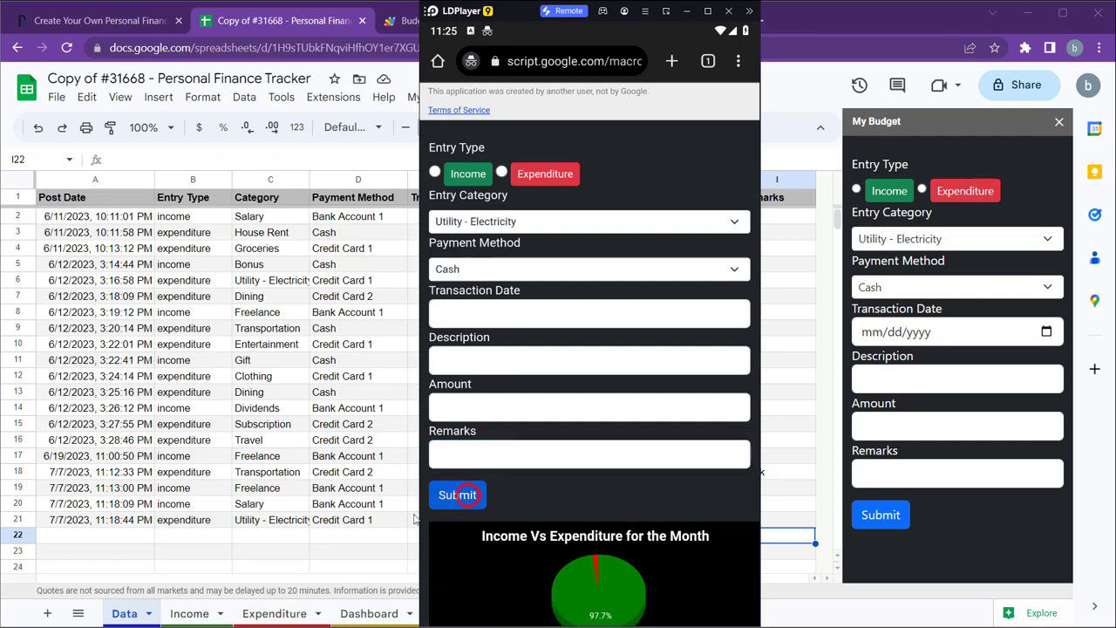
pyautogui.click(457, 494)
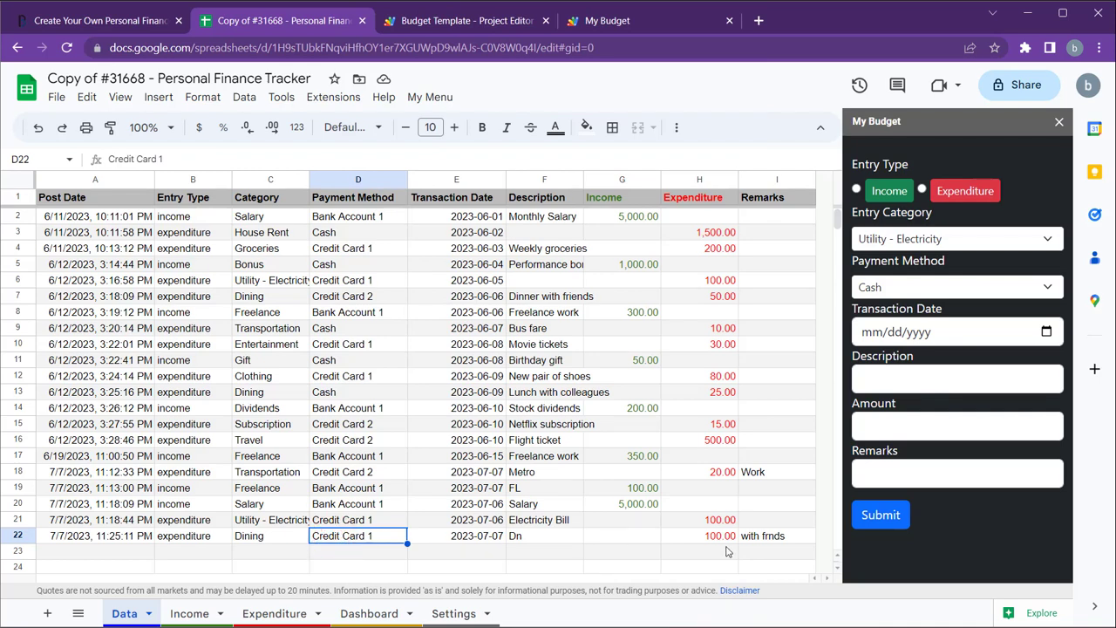
# - Check the Dining entry in data row 22, then go to the Dashboard sheet
pyautogui.click(193, 328)
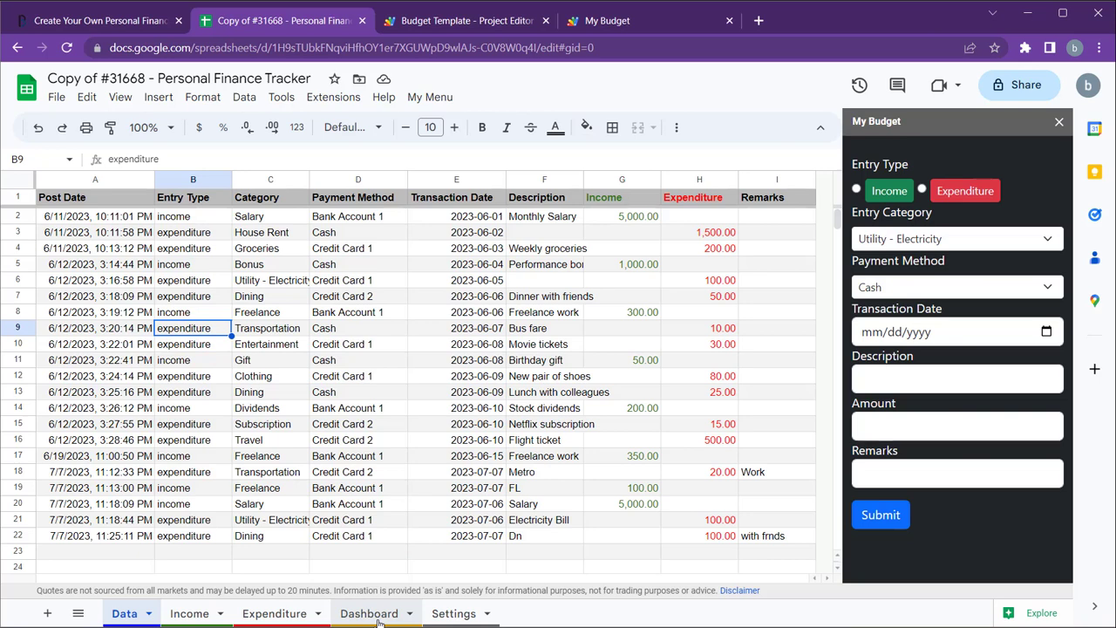
pyautogui.click(369, 613)
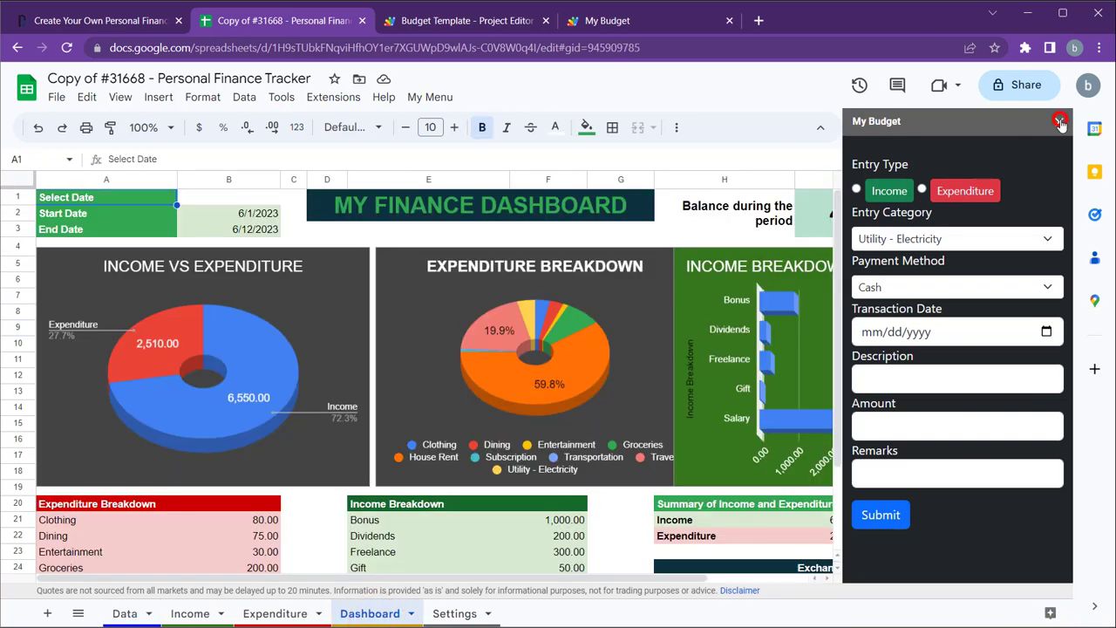
# - Close the My Budget sidebar and advance the B2 start-date calendar to July 2023
pyautogui.click(1060, 121)
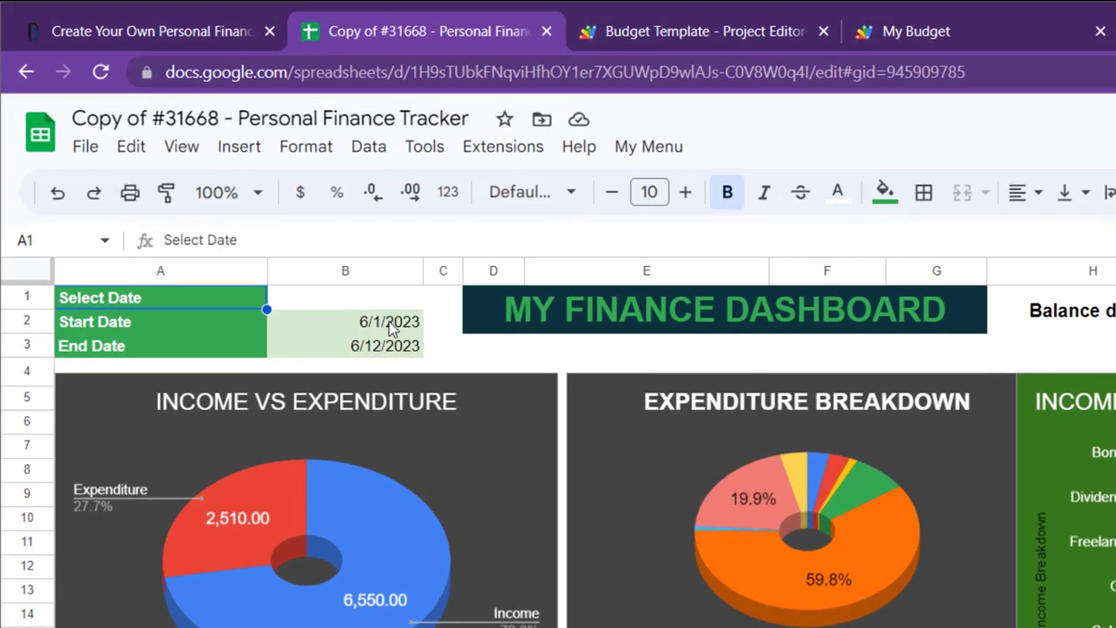
pyautogui.click(389, 321)
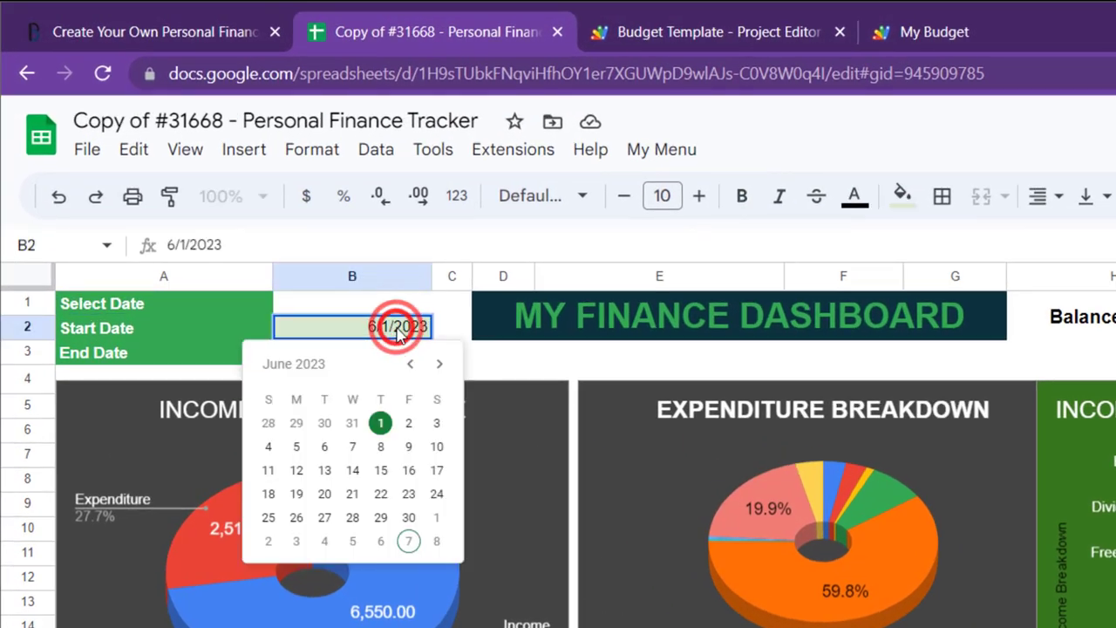
pyautogui.click(440, 364)
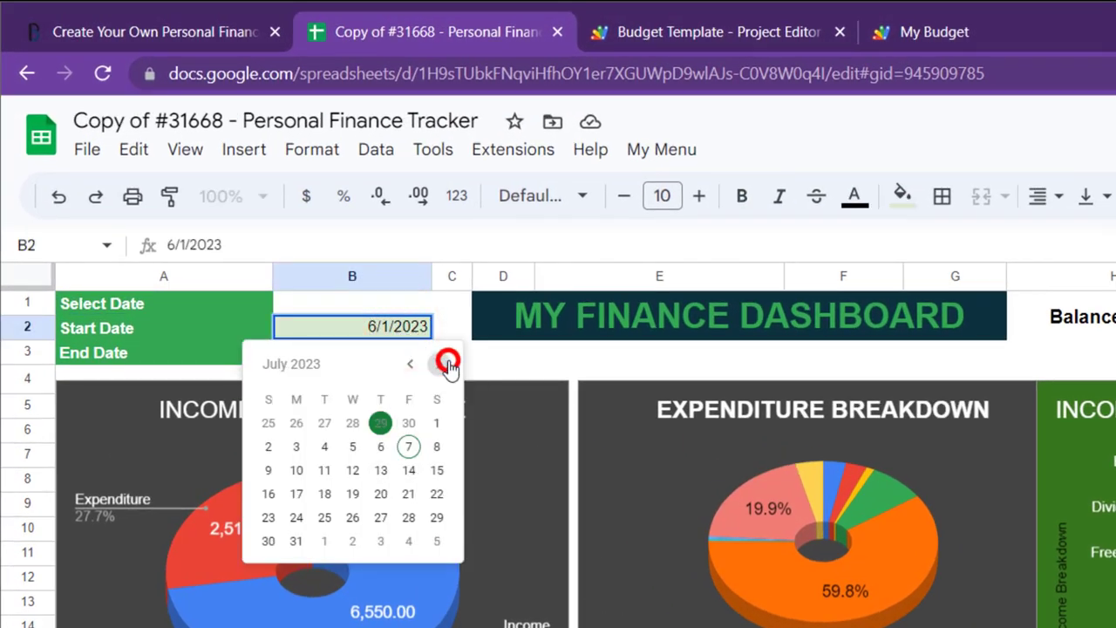